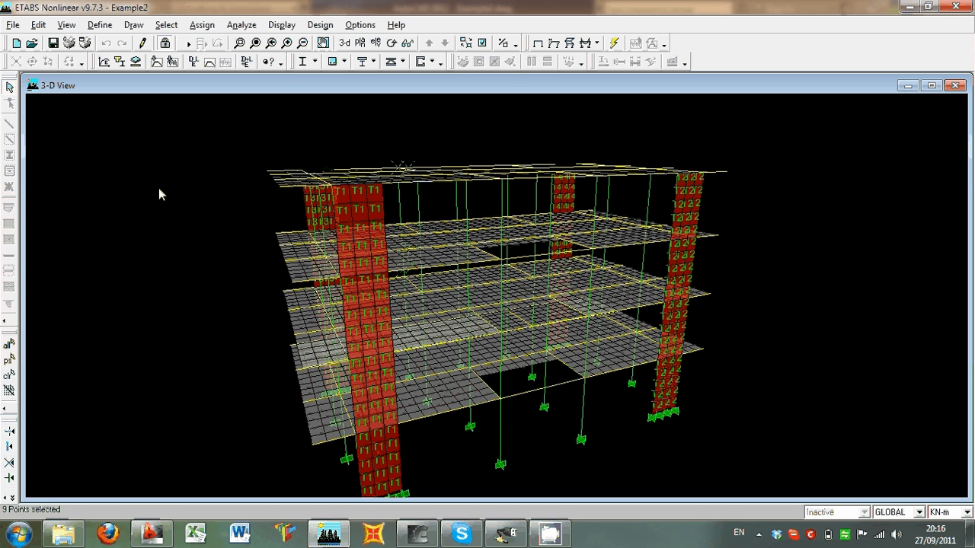
{"action": "mouse_move", "coordinate": [256, 463]}
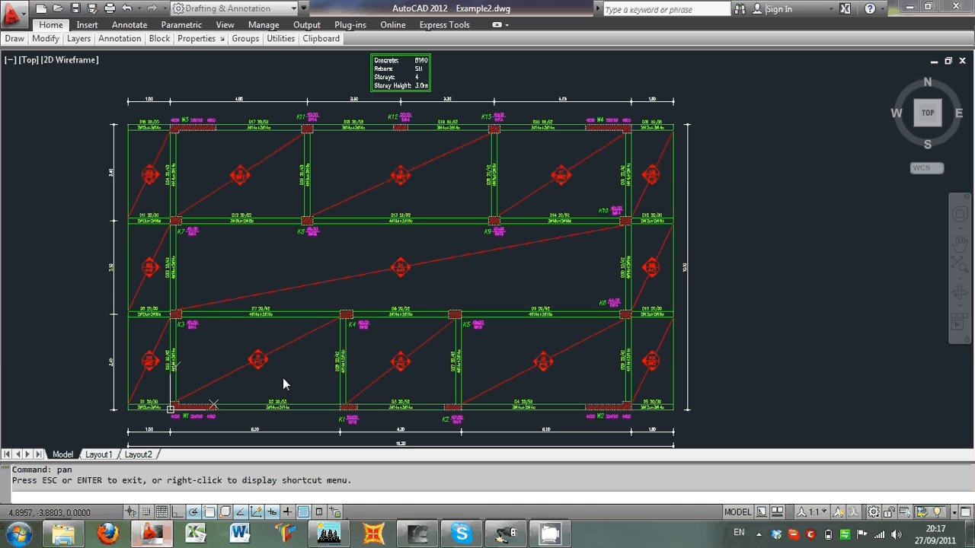
{"action": "mouse_move", "coordinate": [381, 176]}
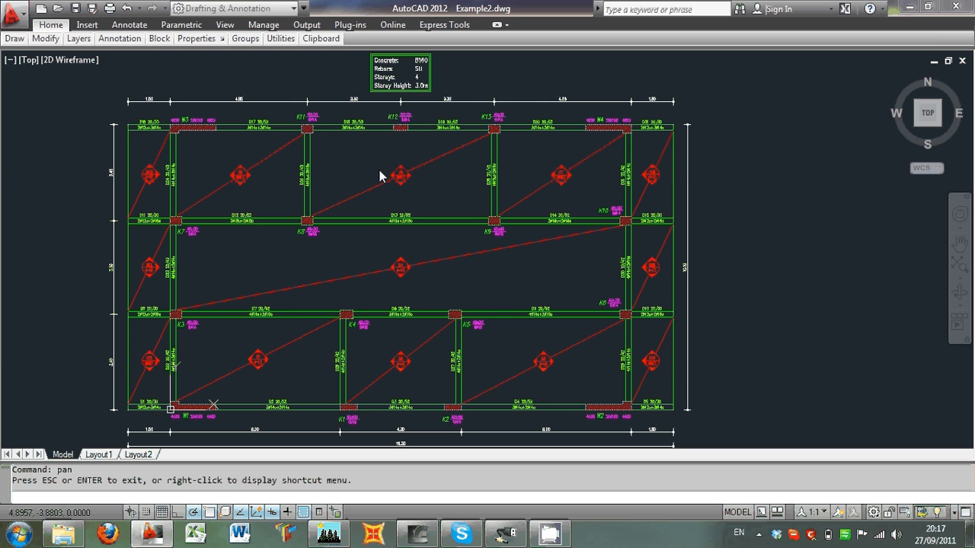
{"action": "mouse_move", "coordinate": [215, 418]}
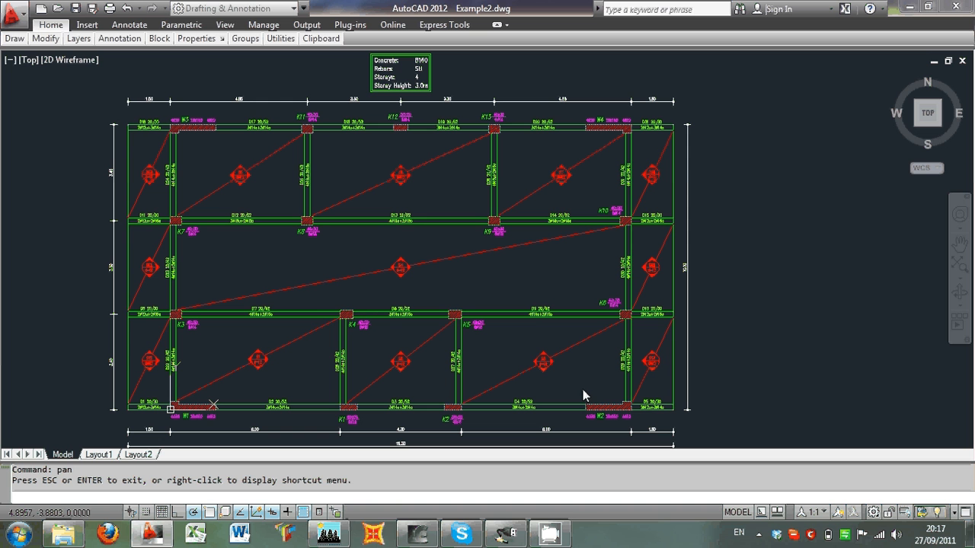
{"action": "mouse_move", "coordinate": [204, 150]}
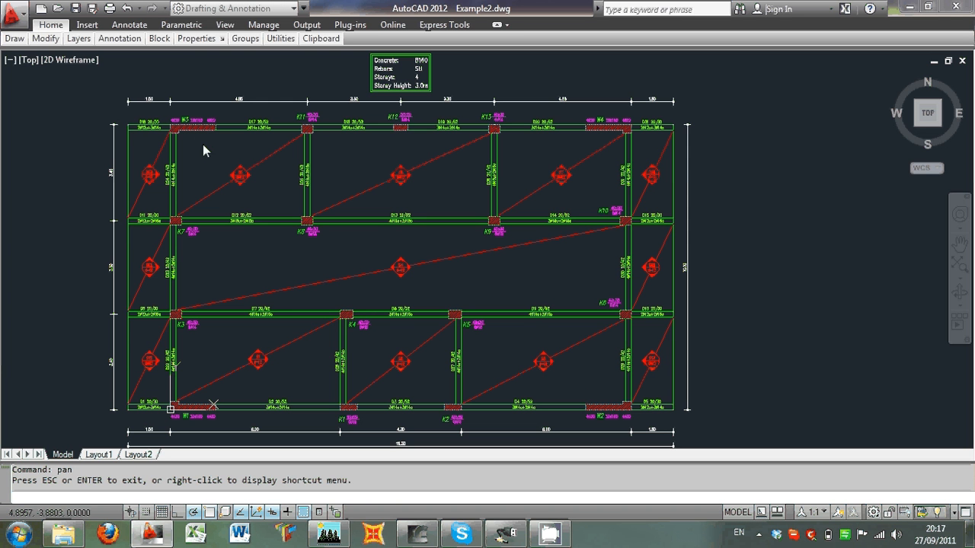
{"action": "mouse_move", "coordinate": [341, 319]}
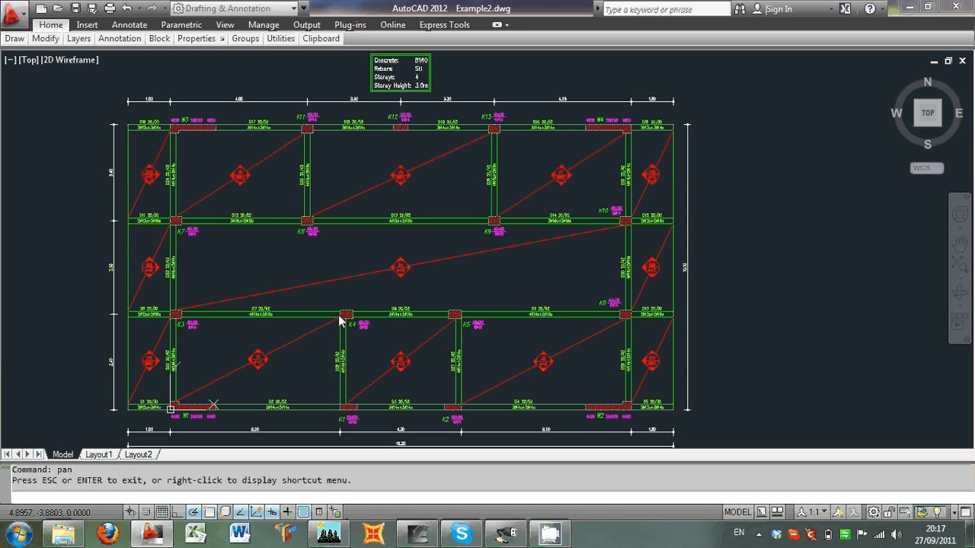
{"action": "mouse_move", "coordinate": [632, 337]}
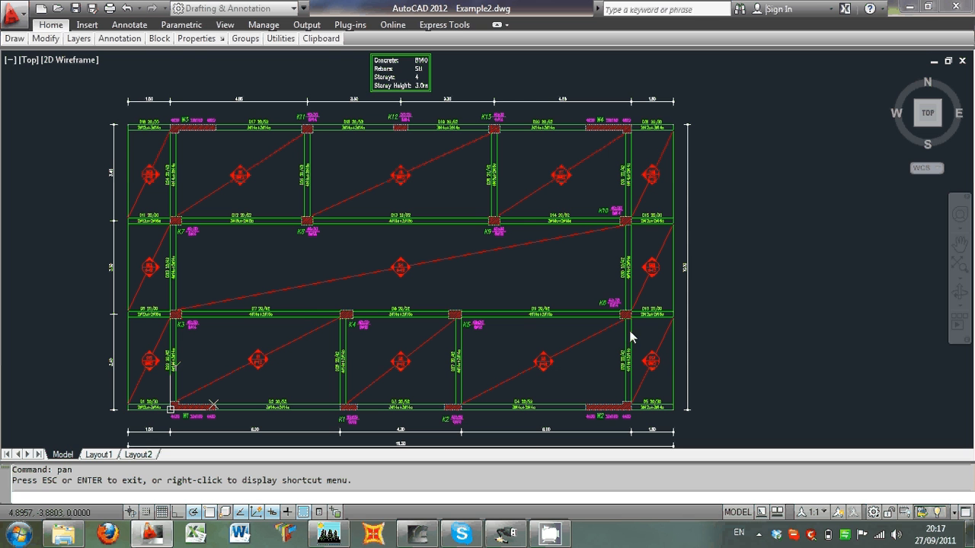
{"action": "mouse_move", "coordinate": [587, 284]}
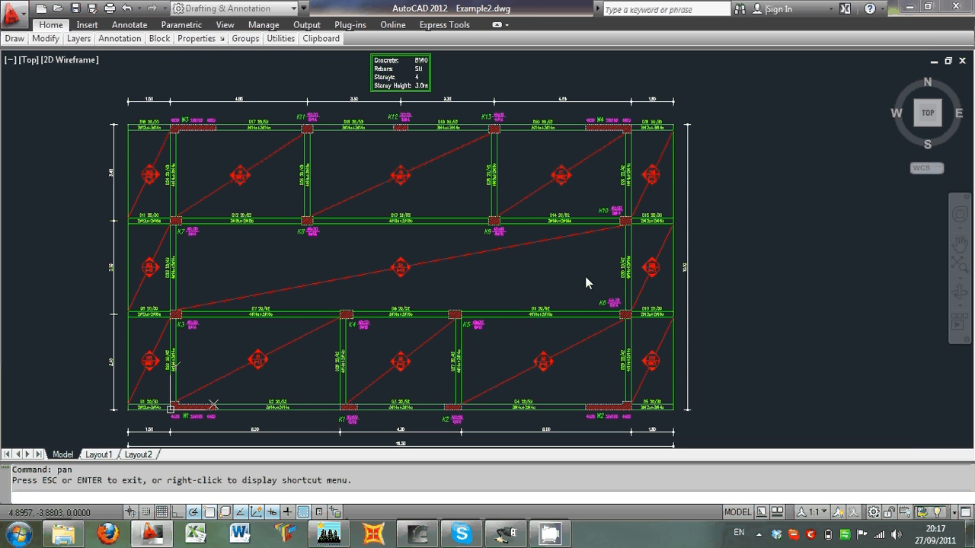
{"action": "mouse_move", "coordinate": [320, 257]}
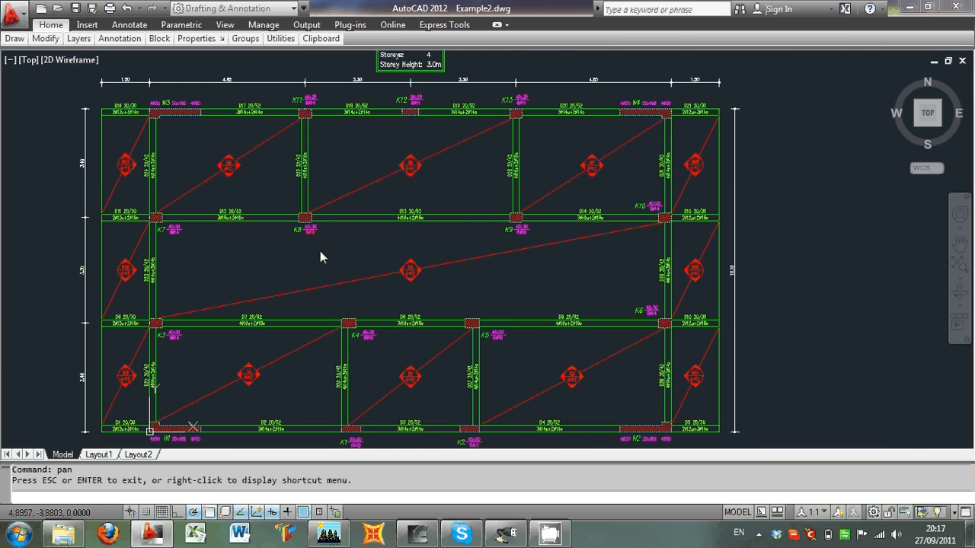
{"action": "mouse_move", "coordinate": [319, 278]}
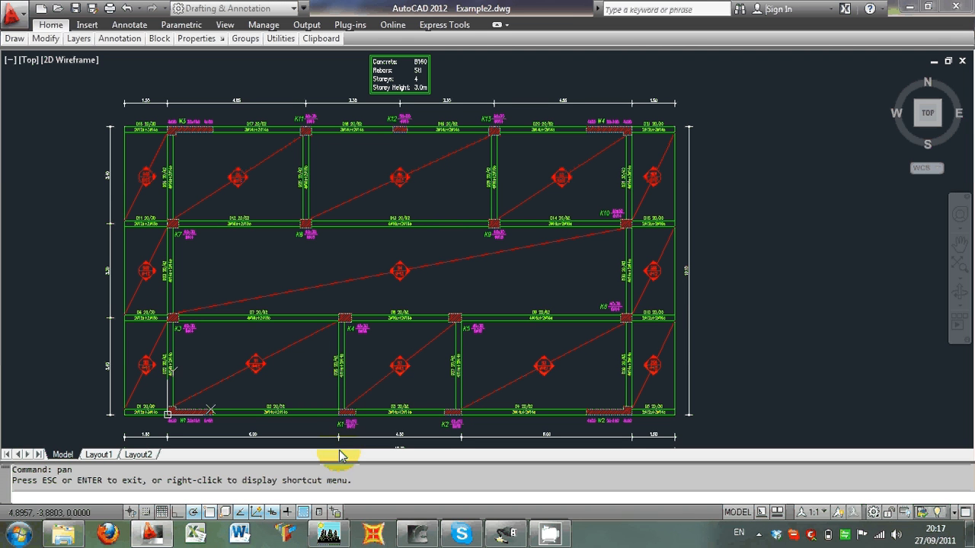
Step: Switch back to ETABS Nonlinear's 3D view of the four-storey Example2 building
{"action": "left_click", "coordinate": [328, 533]}
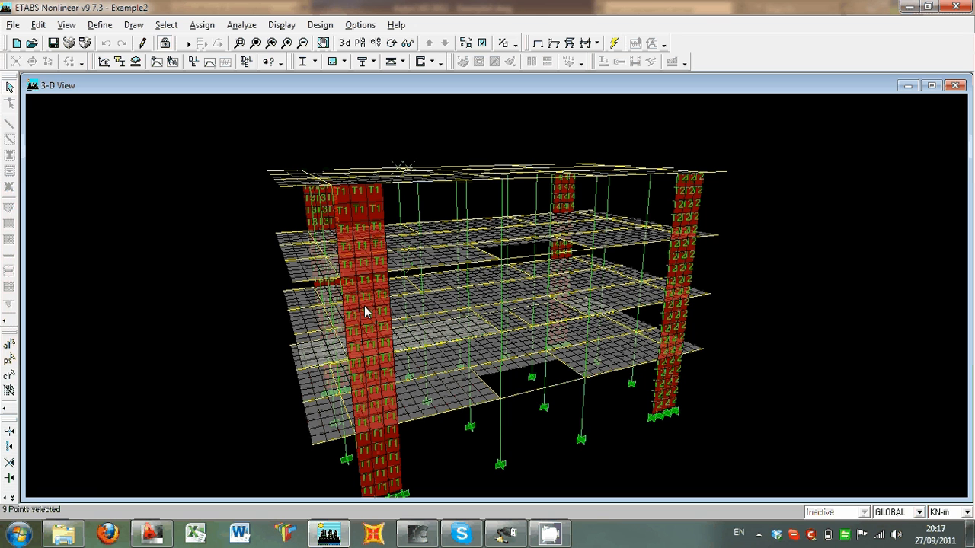
{"action": "mouse_move", "coordinate": [297, 320]}
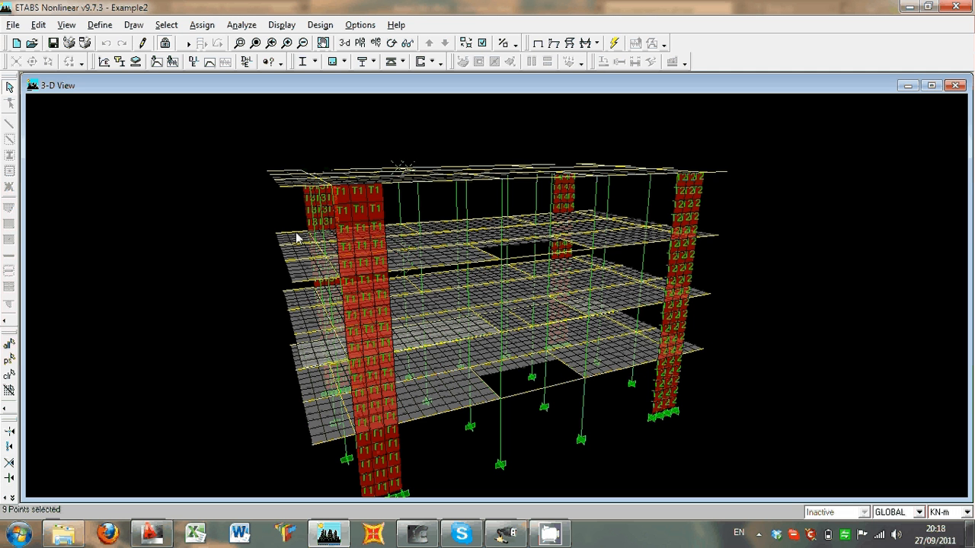
{"action": "mouse_move", "coordinate": [645, 259]}
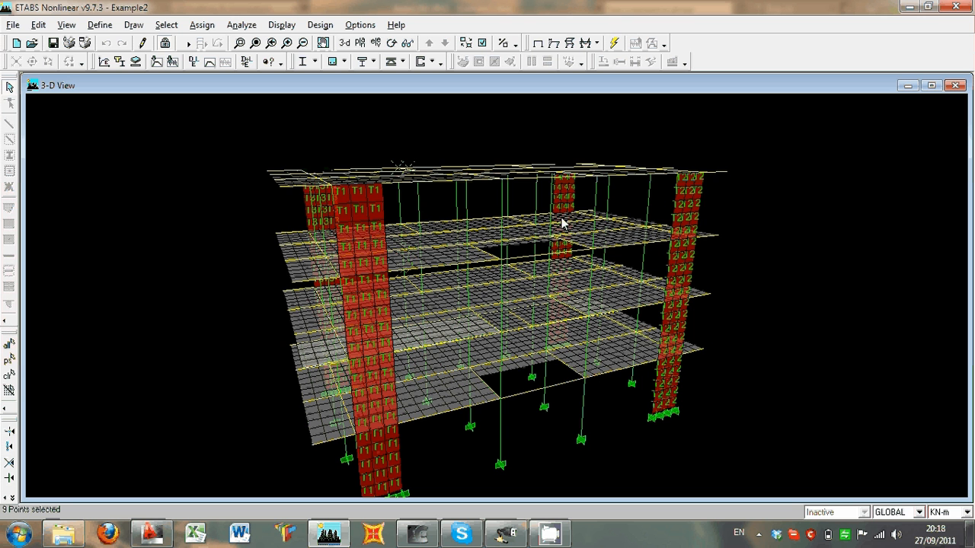
{"action": "mouse_move", "coordinate": [383, 463]}
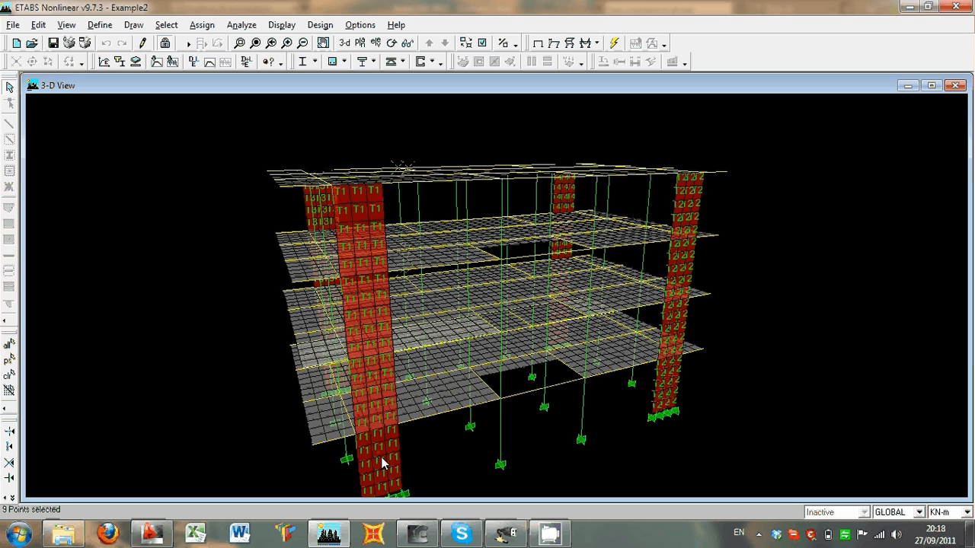
{"action": "mouse_move", "coordinate": [381, 455]}
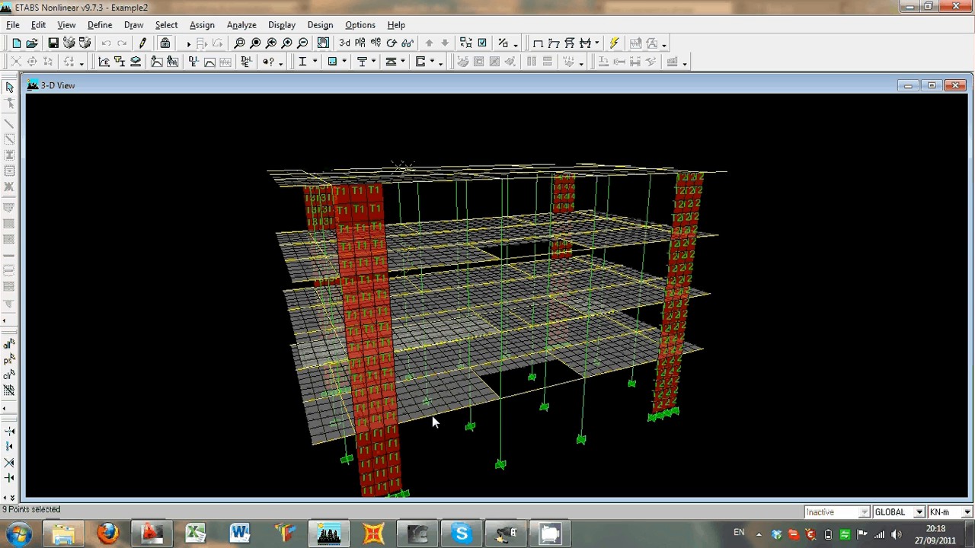
{"action": "mouse_move", "coordinate": [416, 464]}
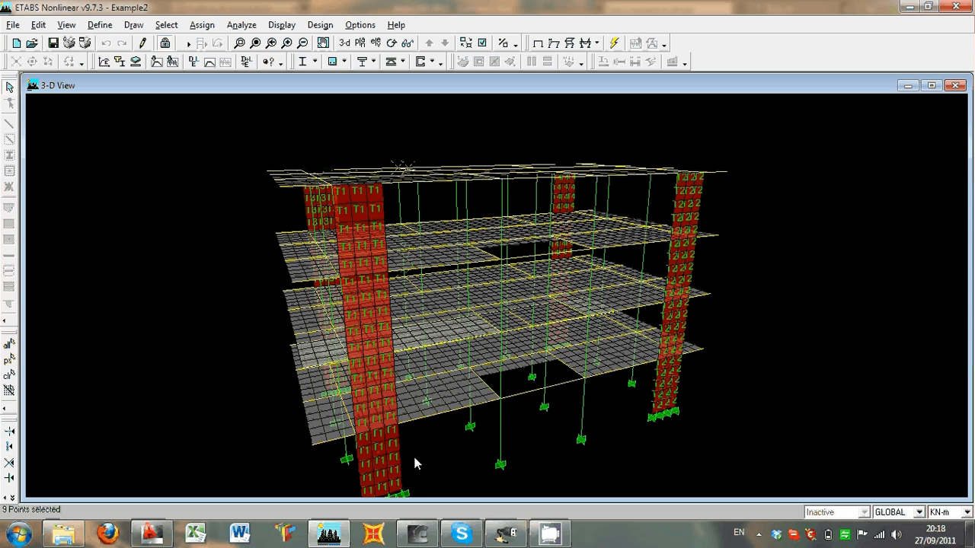
{"action": "mouse_move", "coordinate": [401, 390]}
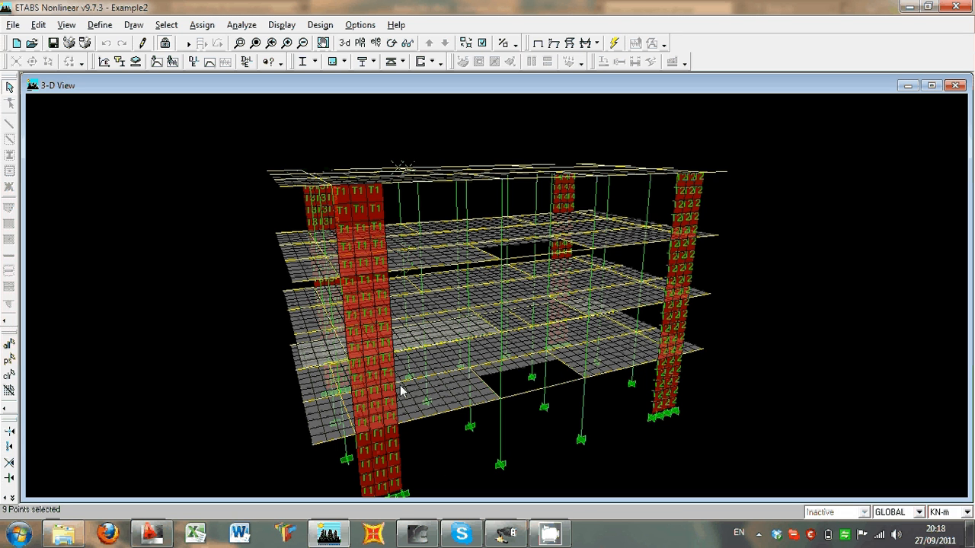
{"action": "mouse_move", "coordinate": [512, 458]}
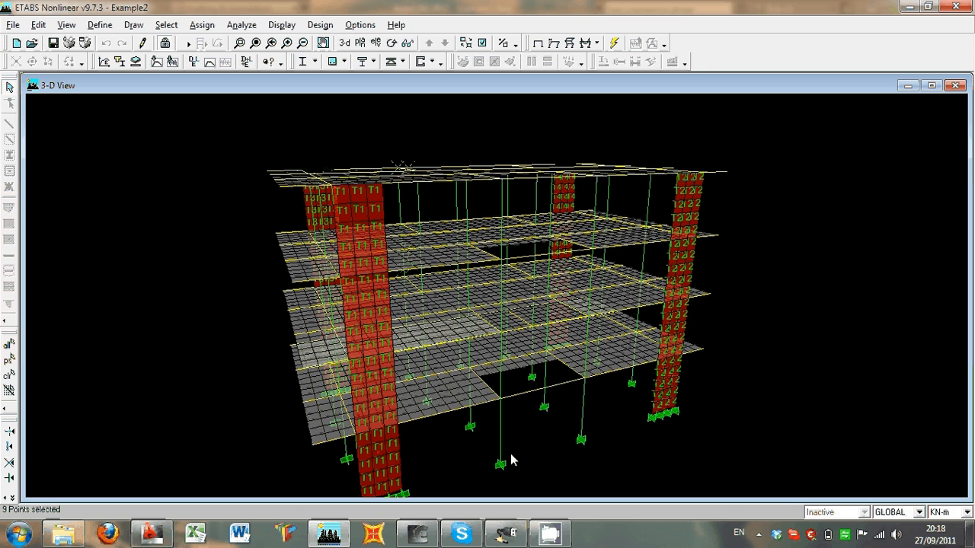
{"action": "mouse_move", "coordinate": [492, 436]}
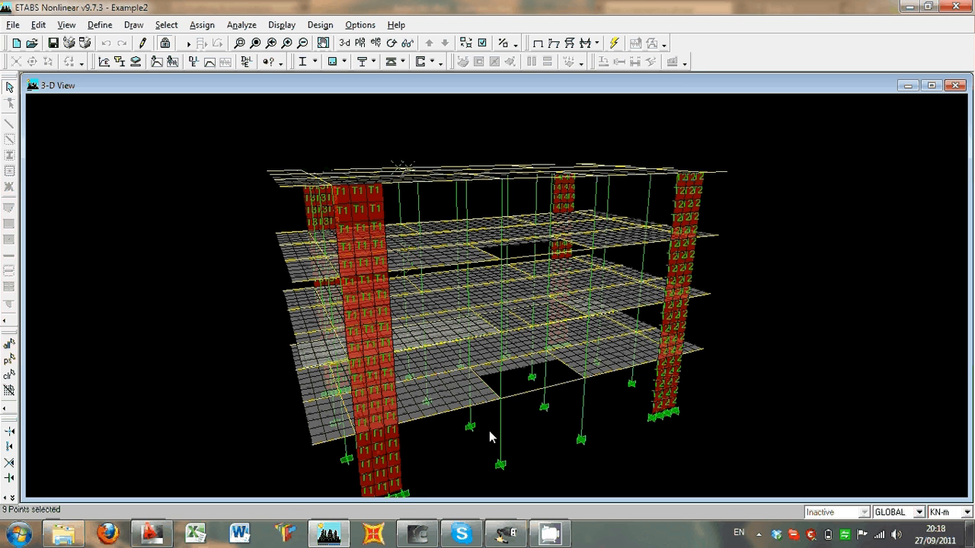
{"action": "mouse_move", "coordinate": [527, 399]}
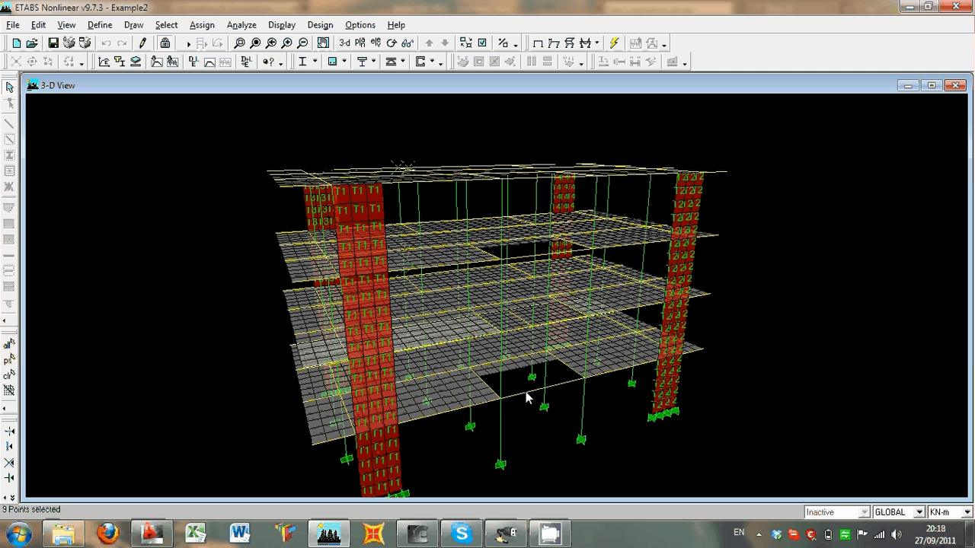
{"action": "mouse_move", "coordinate": [394, 269]}
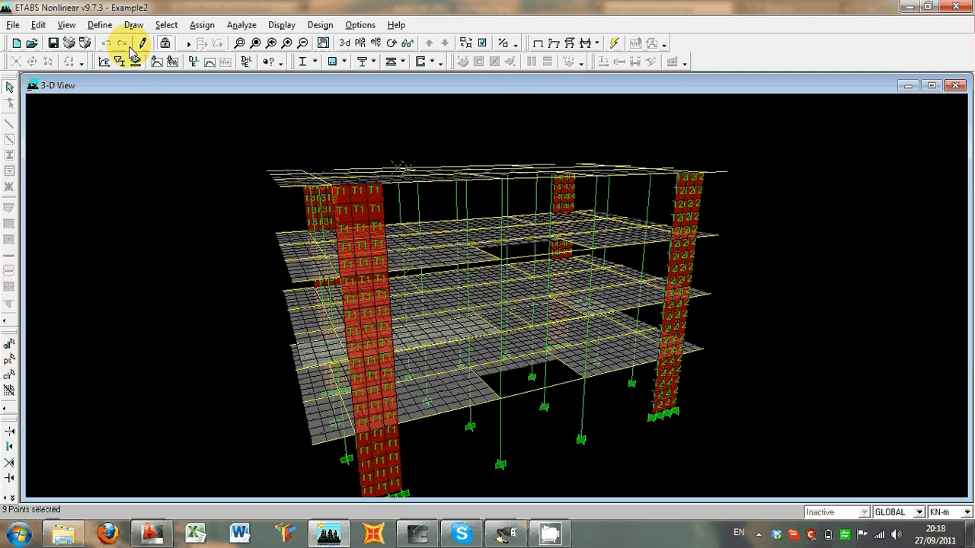
{"action": "left_click", "coordinate": [100, 25]}
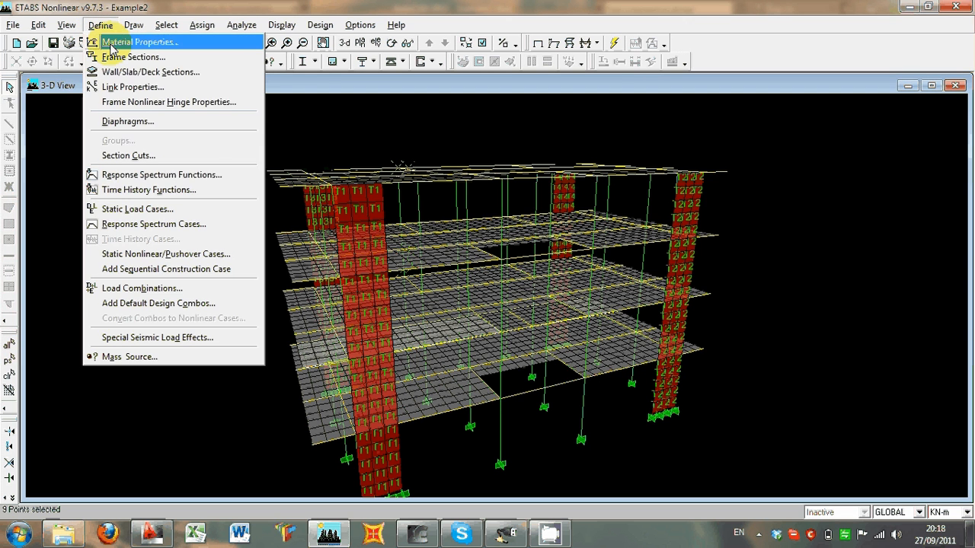
{"action": "left_click", "coordinate": [138, 42]}
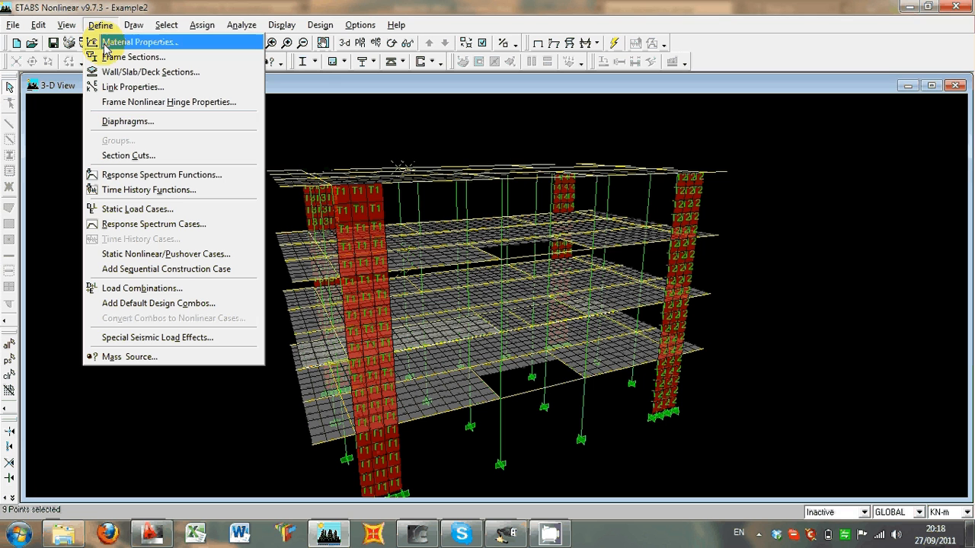
{"action": "left_click", "coordinate": [133, 57]}
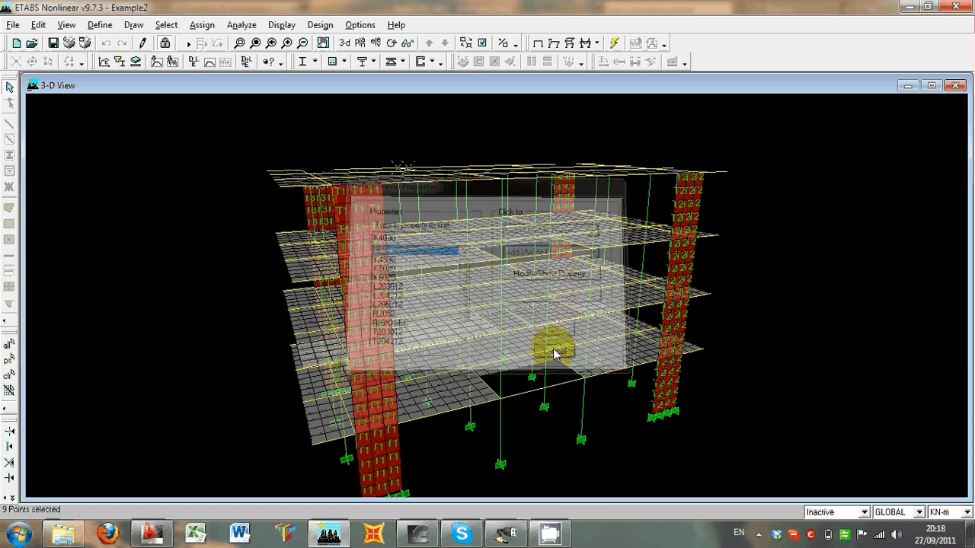
{"action": "left_click", "coordinate": [100, 24]}
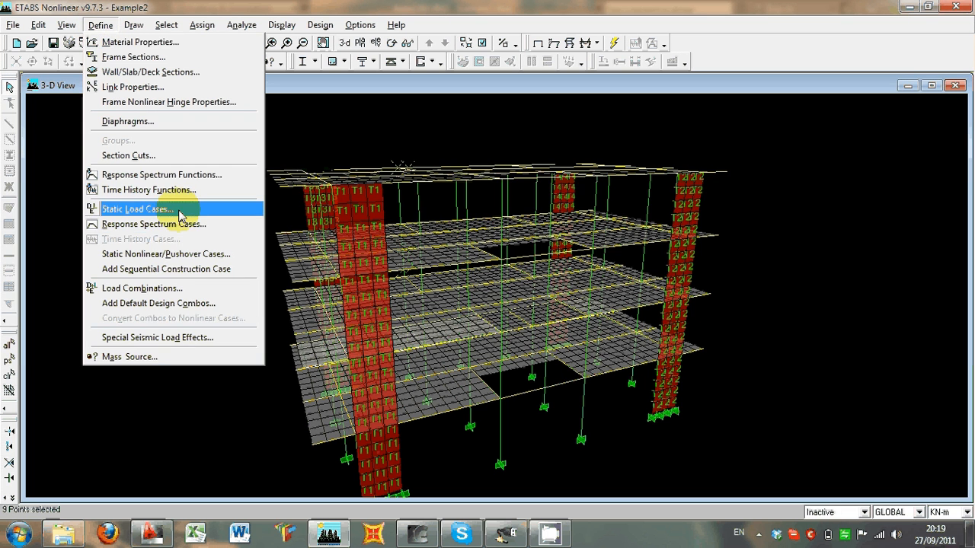
{"action": "left_click", "coordinate": [137, 209]}
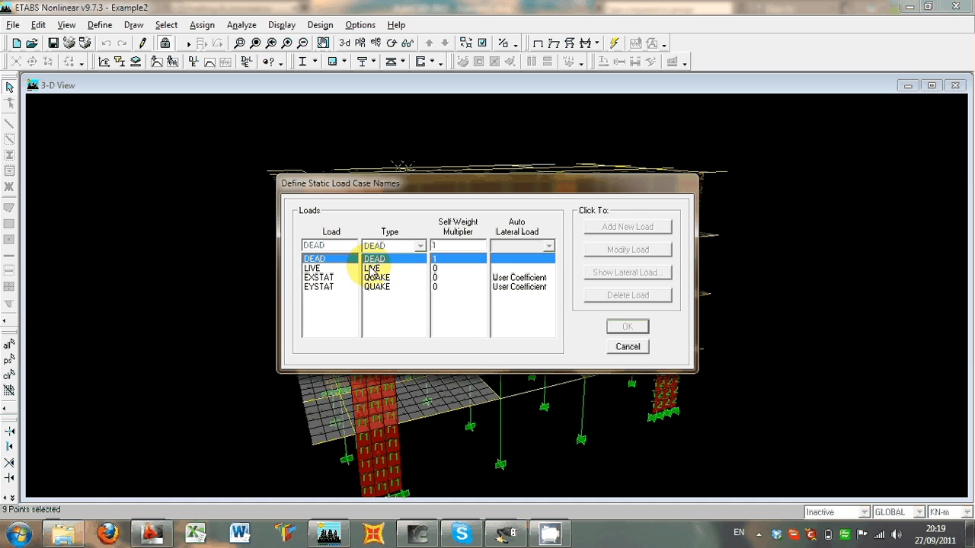
{"action": "left_click", "coordinate": [319, 277]}
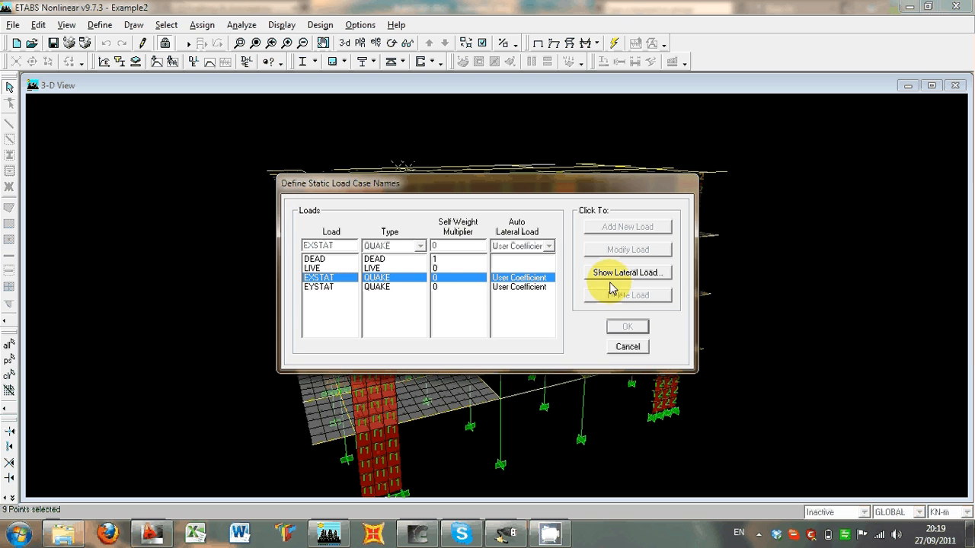
{"action": "left_click", "coordinate": [627, 272]}
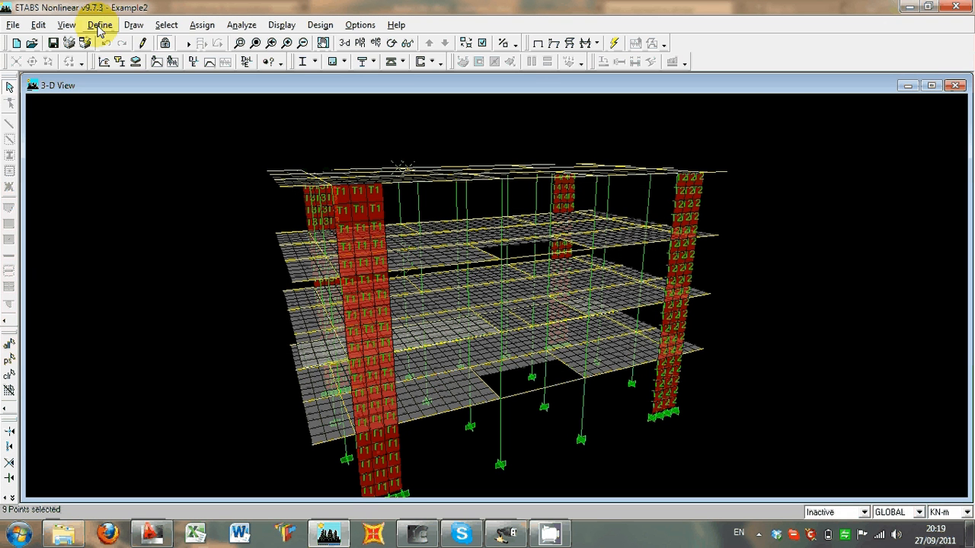
Step: Inspect the EH spectrum function curve and EX spectrum case, cancelling both without changes
{"action": "left_click", "coordinate": [99, 25]}
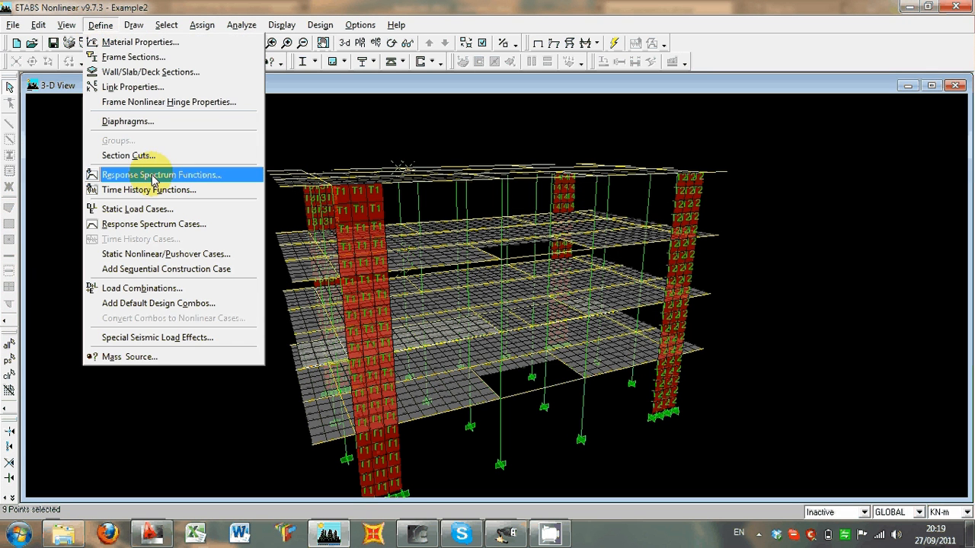
{"action": "left_click", "coordinate": [159, 175]}
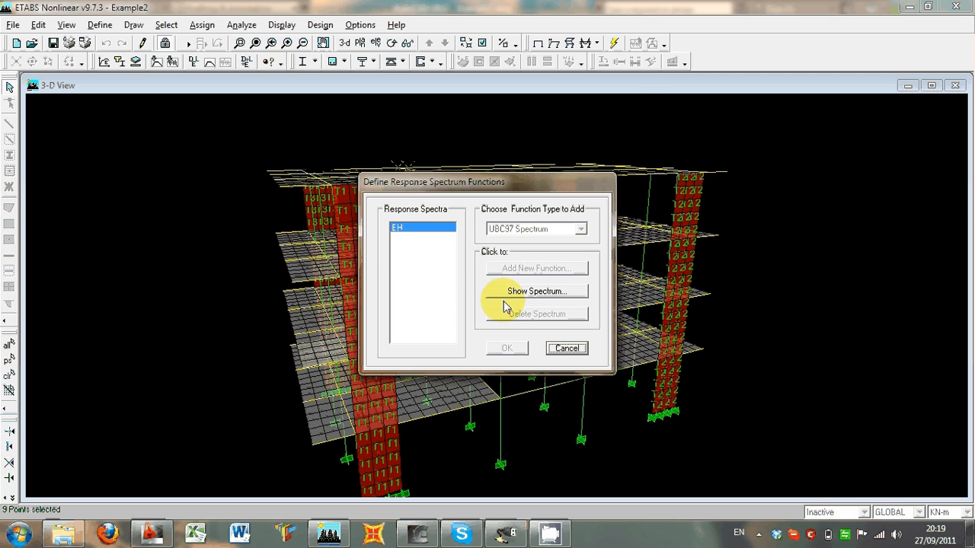
{"action": "left_click", "coordinate": [537, 291]}
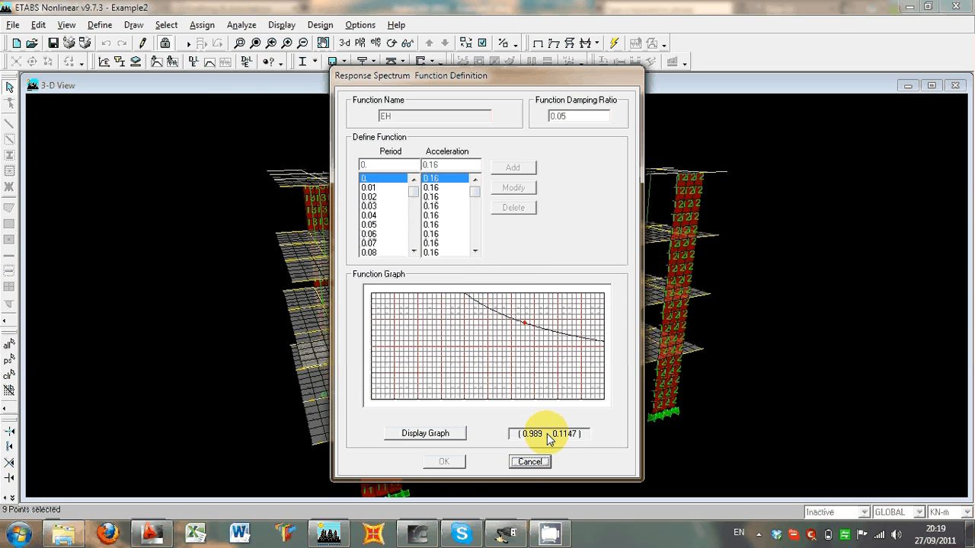
{"action": "left_click", "coordinate": [530, 461]}
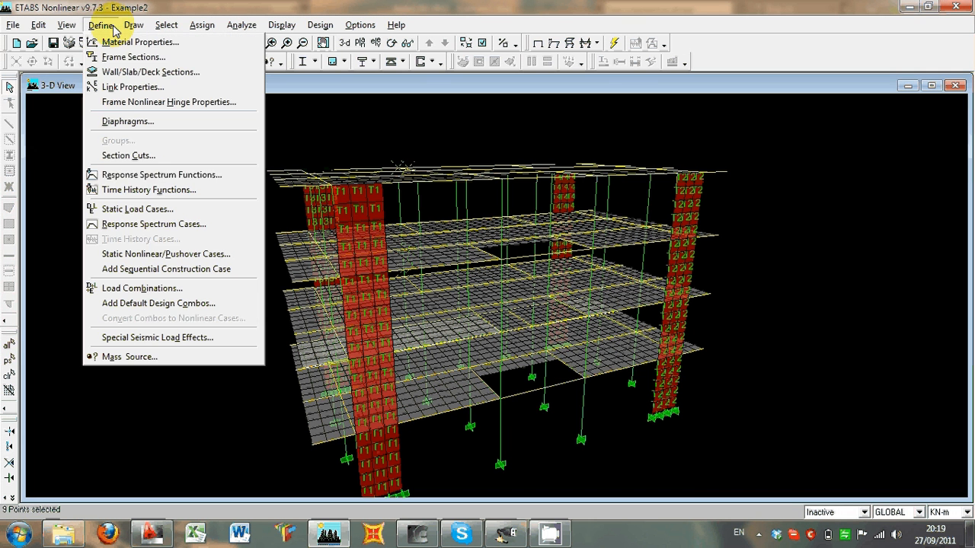
{"action": "mouse_move", "coordinate": [156, 208]}
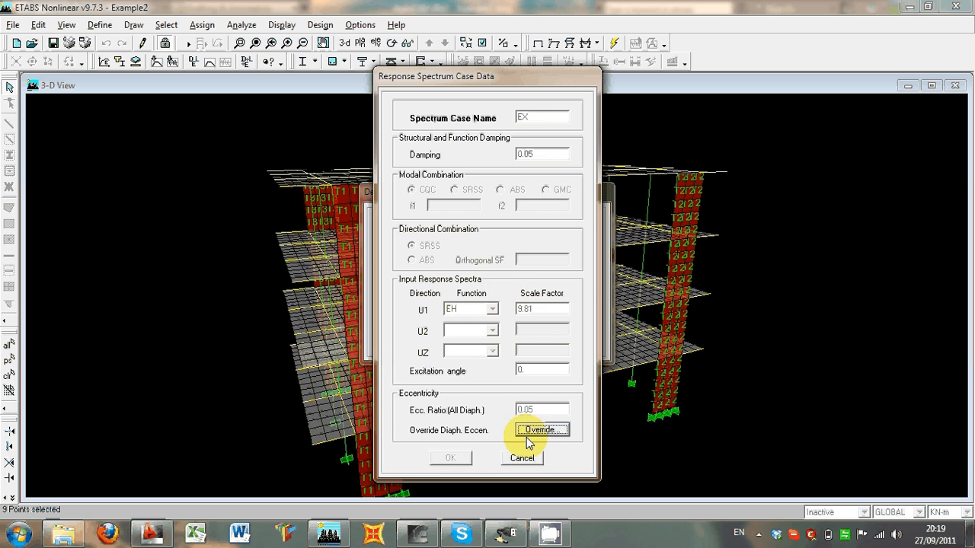
{"action": "left_click", "coordinate": [523, 457]}
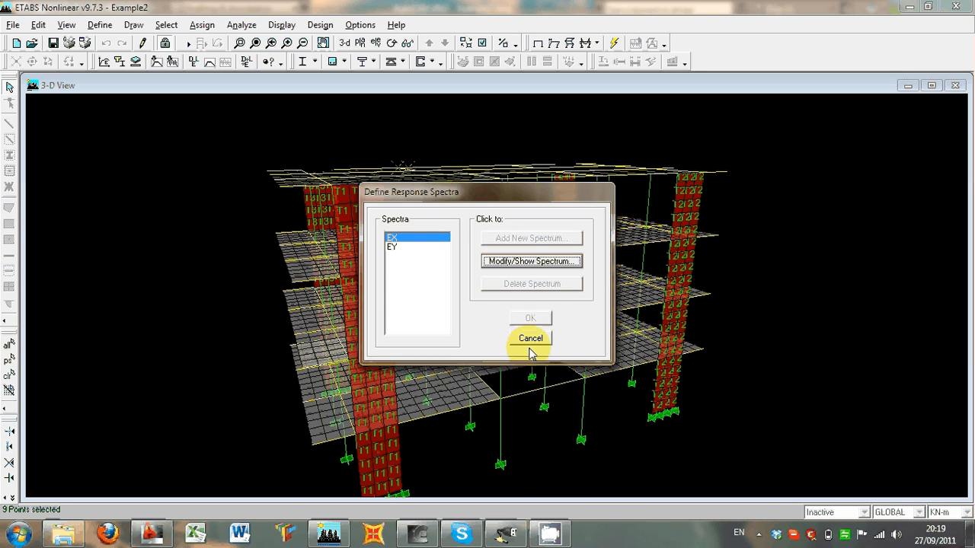
{"action": "left_click", "coordinate": [530, 338]}
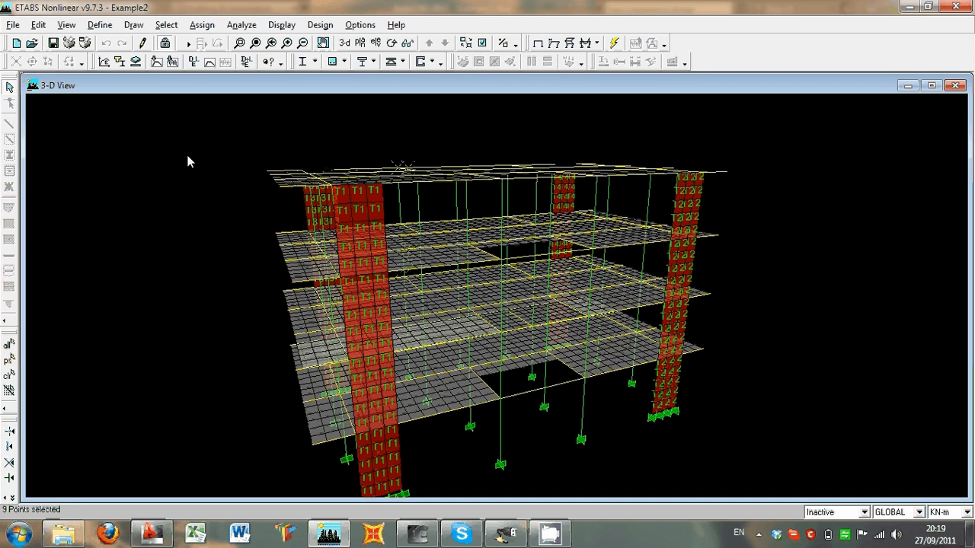
{"action": "mouse_move", "coordinate": [76, 297]}
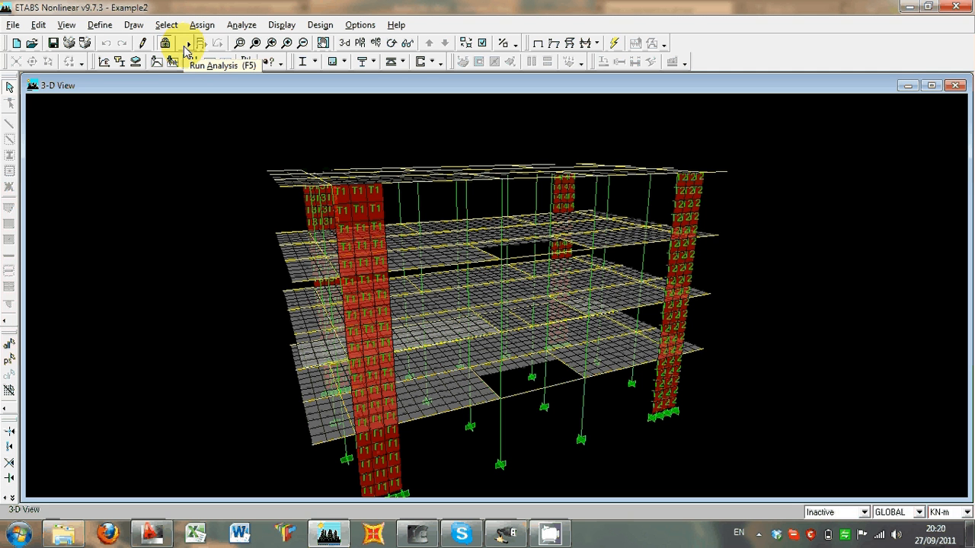
{"action": "left_click", "coordinate": [12, 25]}
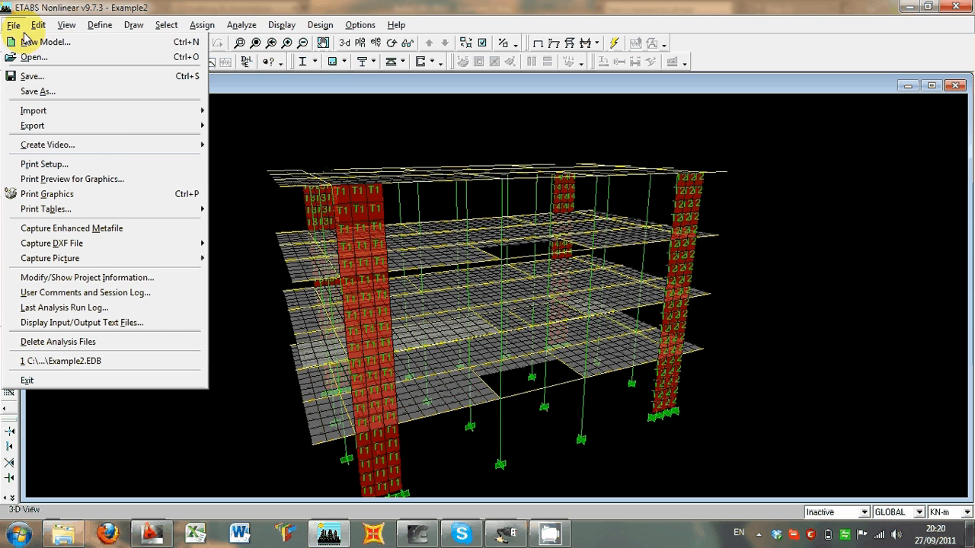
{"action": "left_click", "coordinate": [32, 125]}
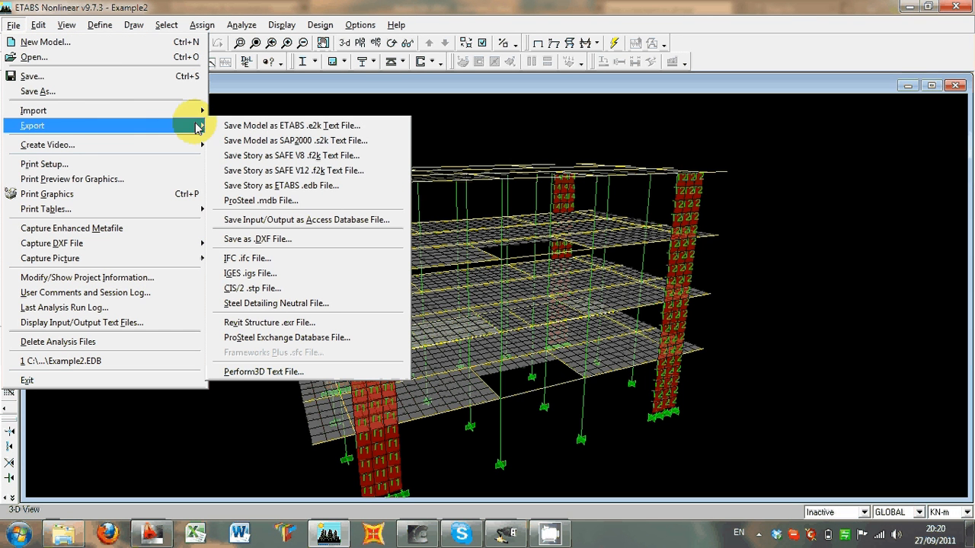
{"action": "mouse_move", "coordinate": [172, 209]}
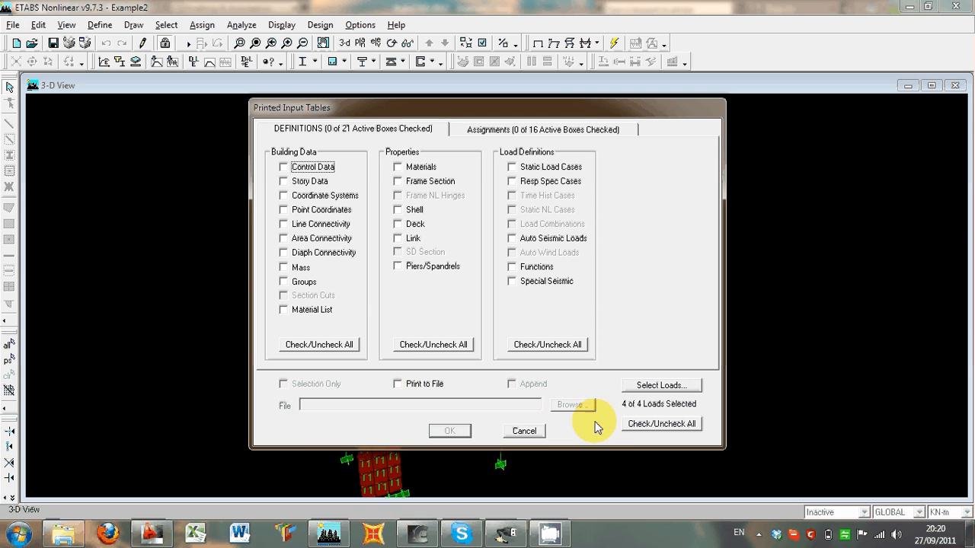
{"action": "left_click", "coordinate": [661, 423]}
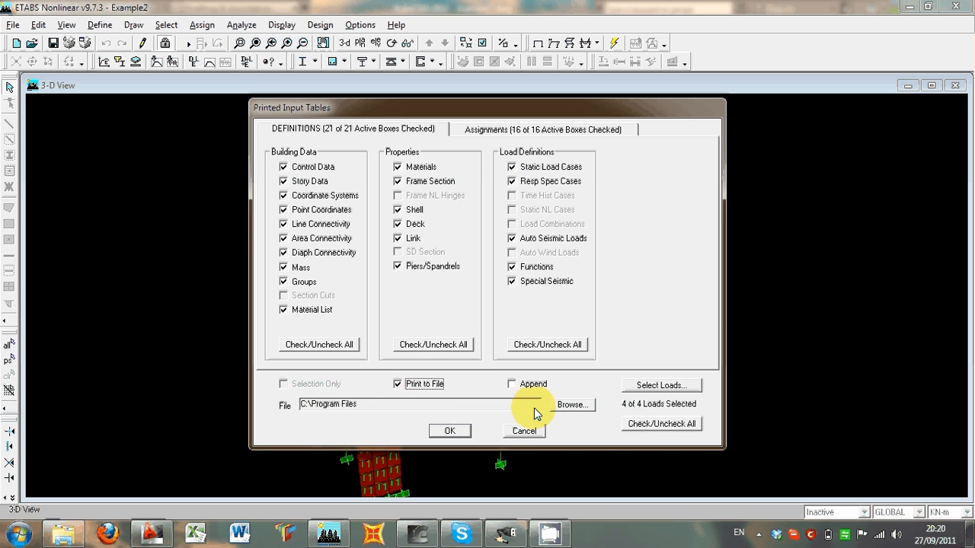
{"action": "left_click", "coordinate": [571, 404]}
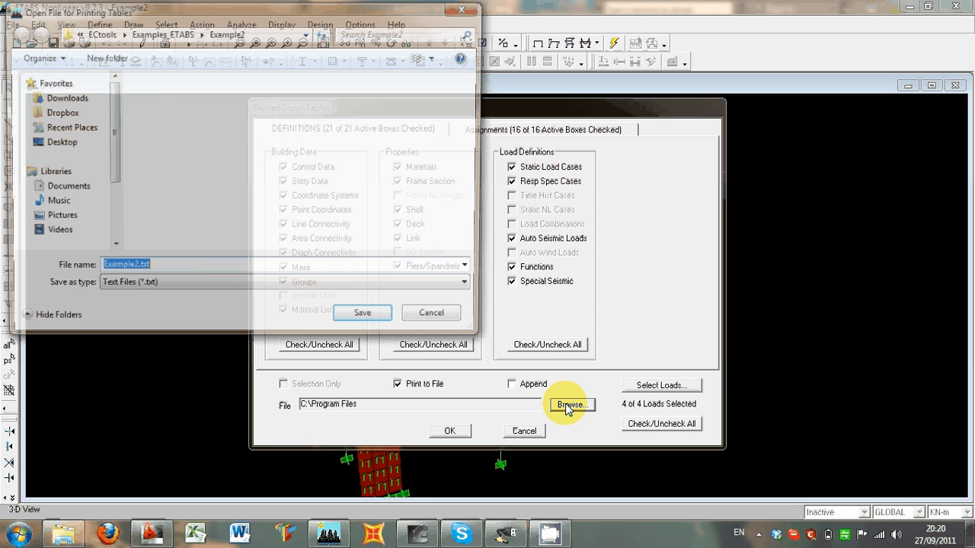
{"action": "left_click", "coordinate": [570, 404]}
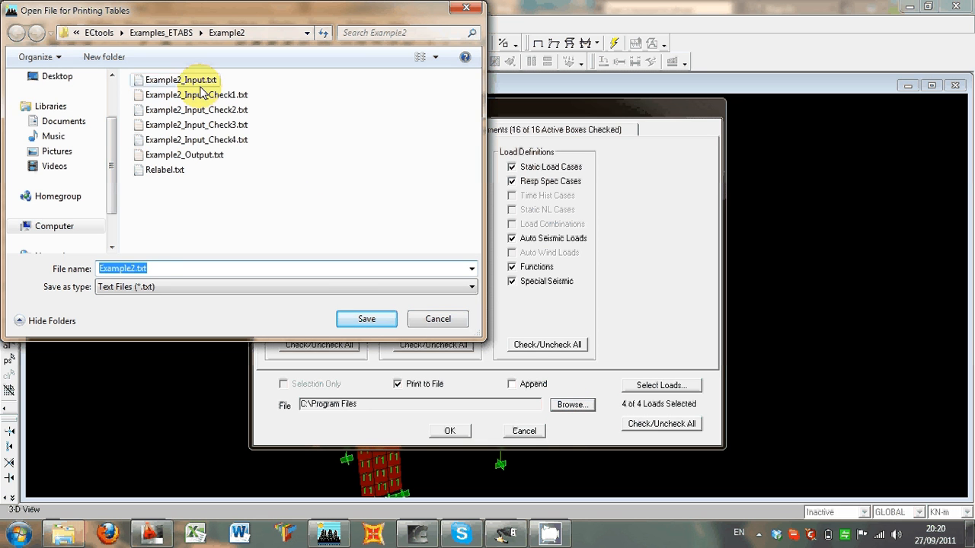
{"action": "left_click", "coordinate": [180, 79]}
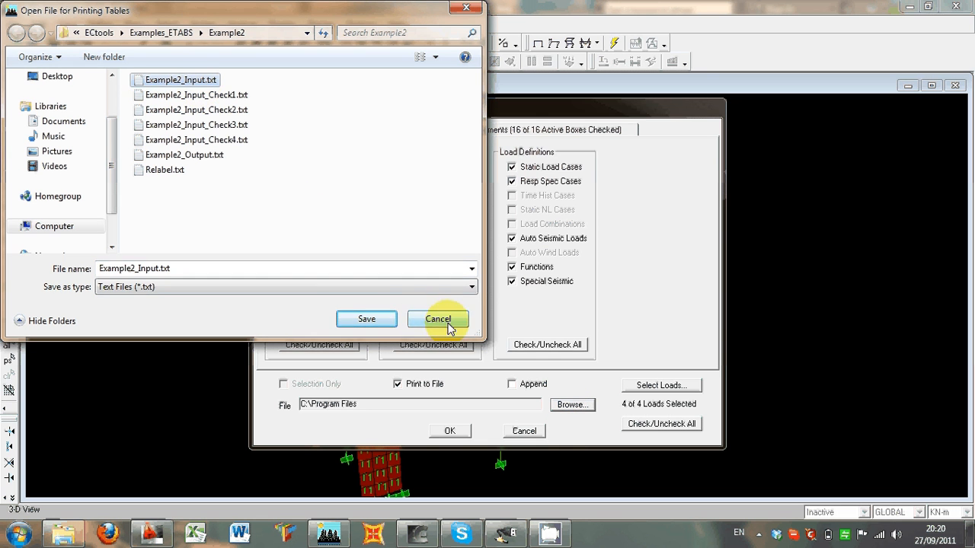
{"action": "left_click", "coordinate": [437, 319]}
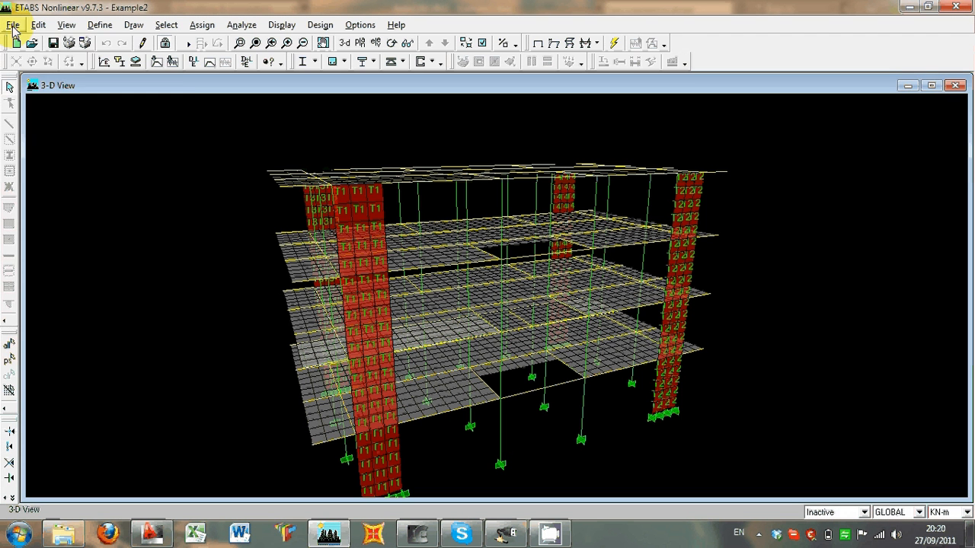
Step: Print output tables with Building Modes and Wall Forces to file Example2_Output.txt
{"action": "left_click", "coordinate": [13, 25]}
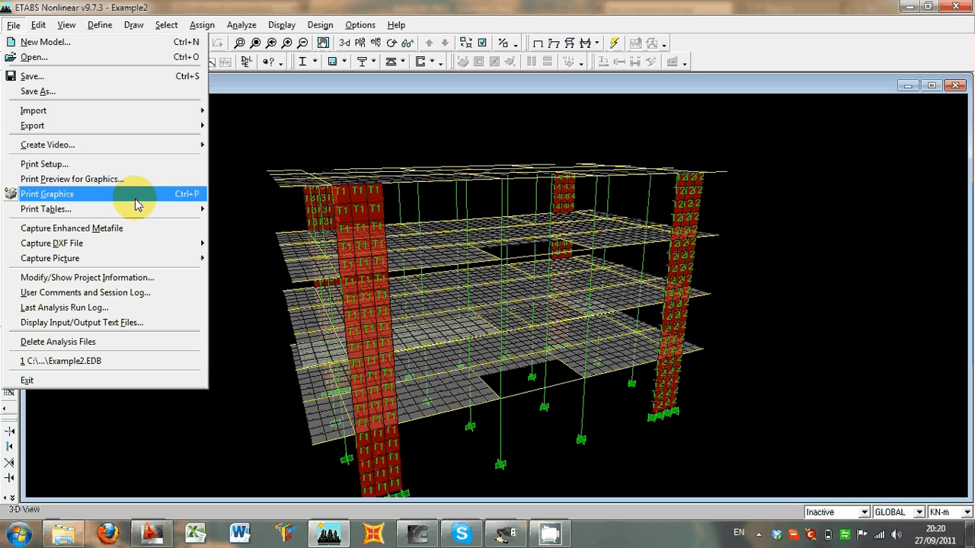
{"action": "left_click", "coordinate": [44, 209]}
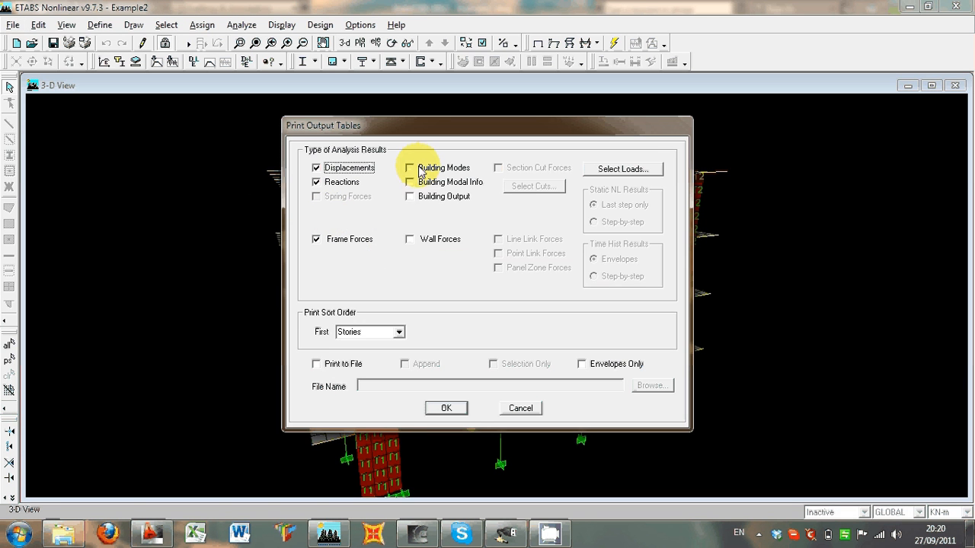
{"action": "left_click", "coordinate": [409, 238]}
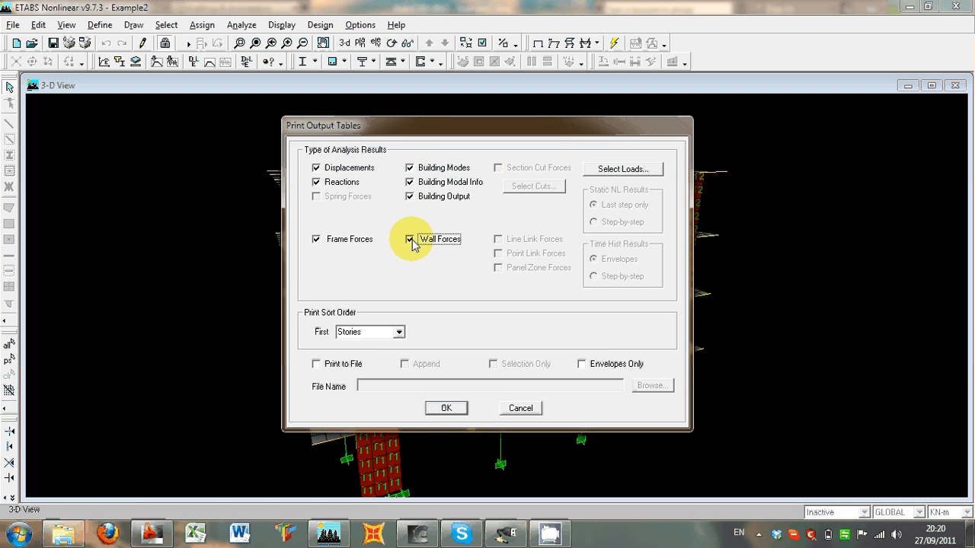
{"action": "left_click", "coordinate": [622, 168]}
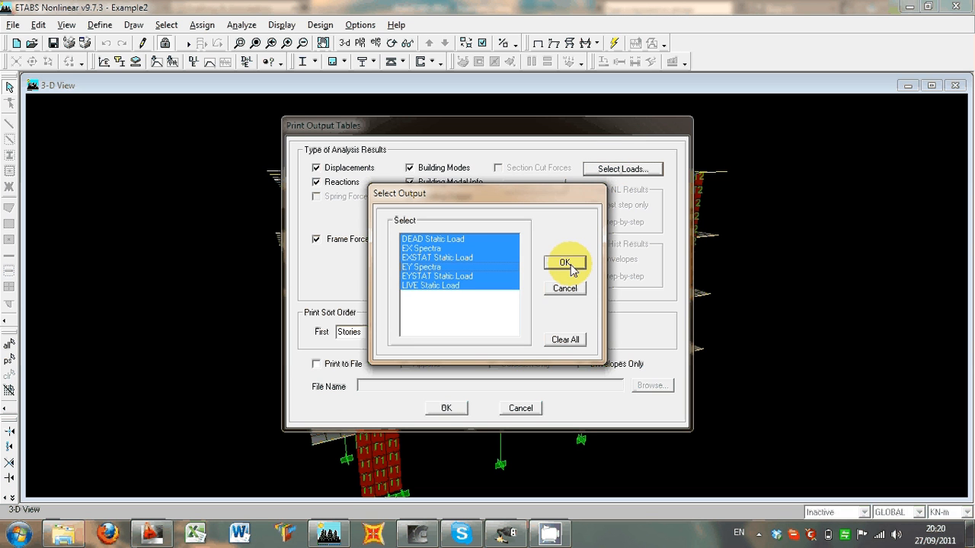
{"action": "mouse_move", "coordinate": [561, 290]}
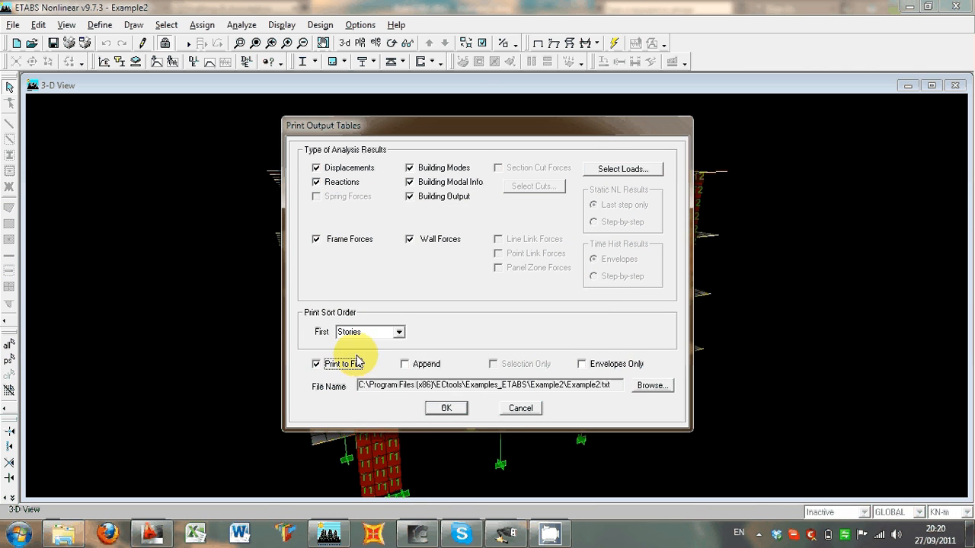
{"action": "left_click", "coordinate": [651, 385]}
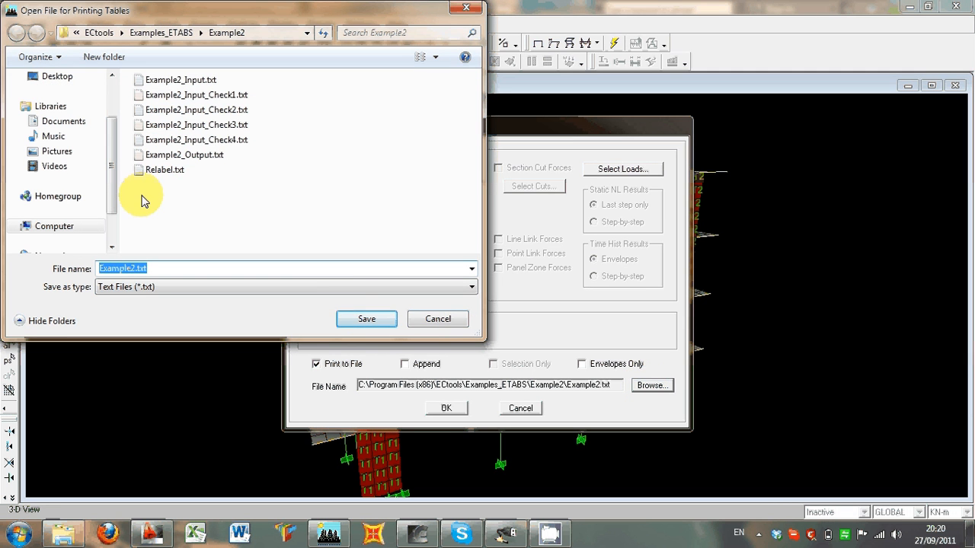
{"action": "mouse_move", "coordinate": [202, 166]}
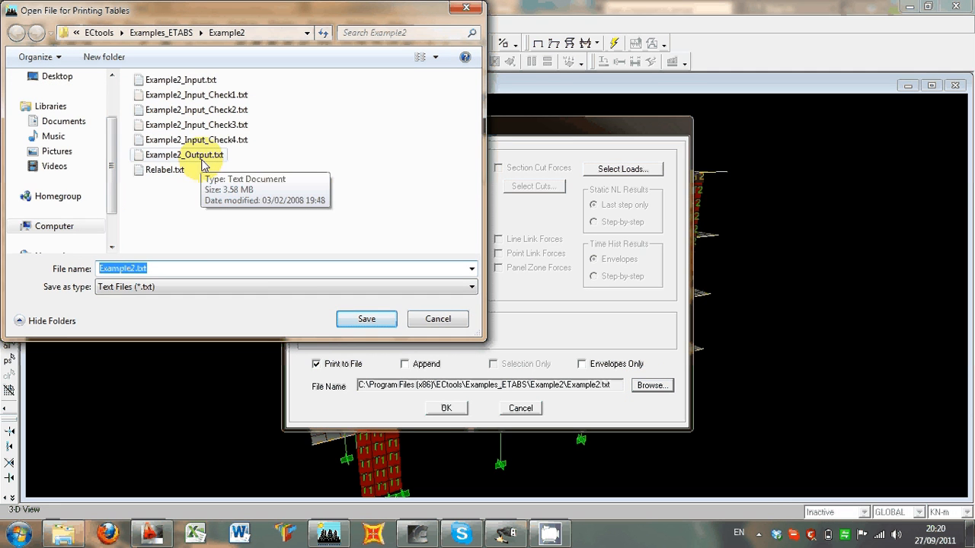
{"action": "left_click", "coordinate": [186, 155]}
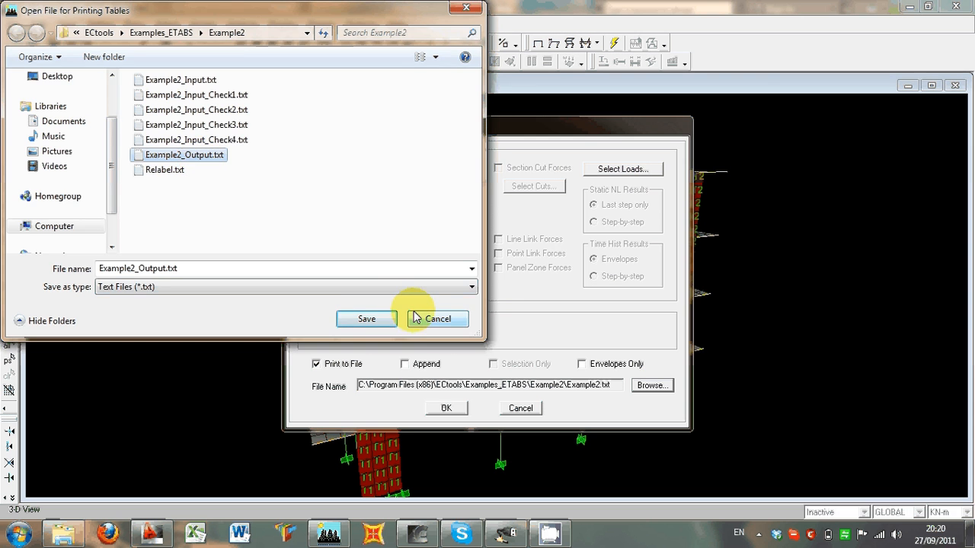
{"action": "left_click", "coordinate": [437, 319]}
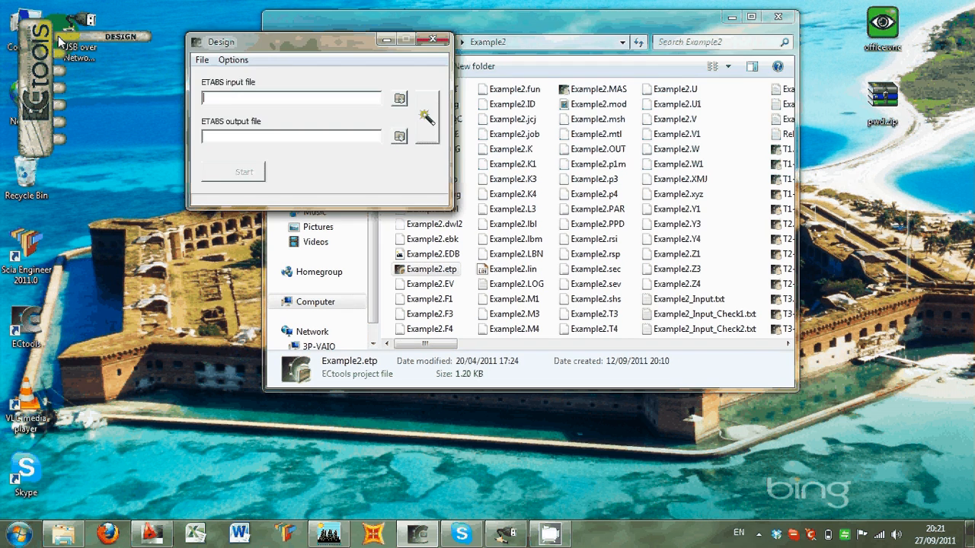
Step: Browse Example2_Input.txt as the ETABS input file and Example2_Output.txt as output
{"action": "left_click", "coordinate": [233, 60]}
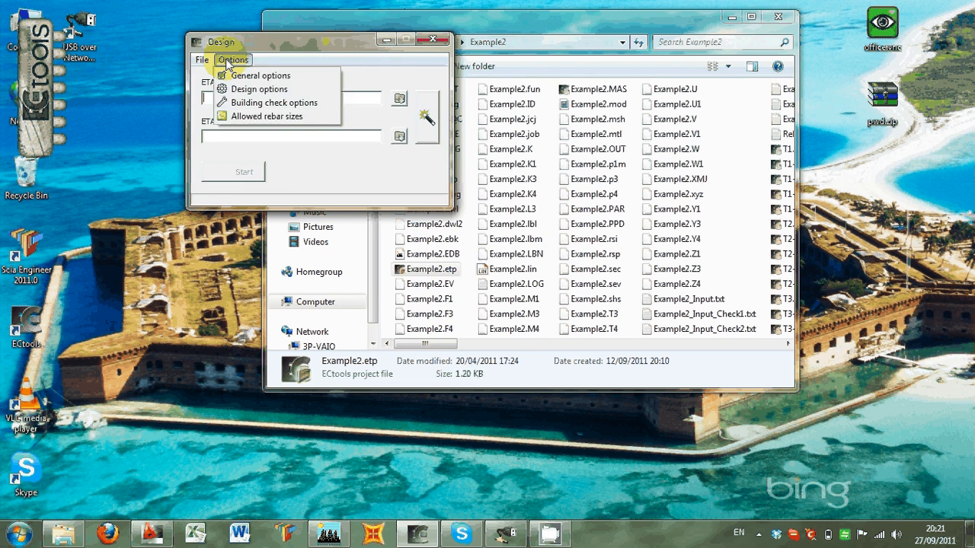
{"action": "left_click", "coordinate": [261, 75]}
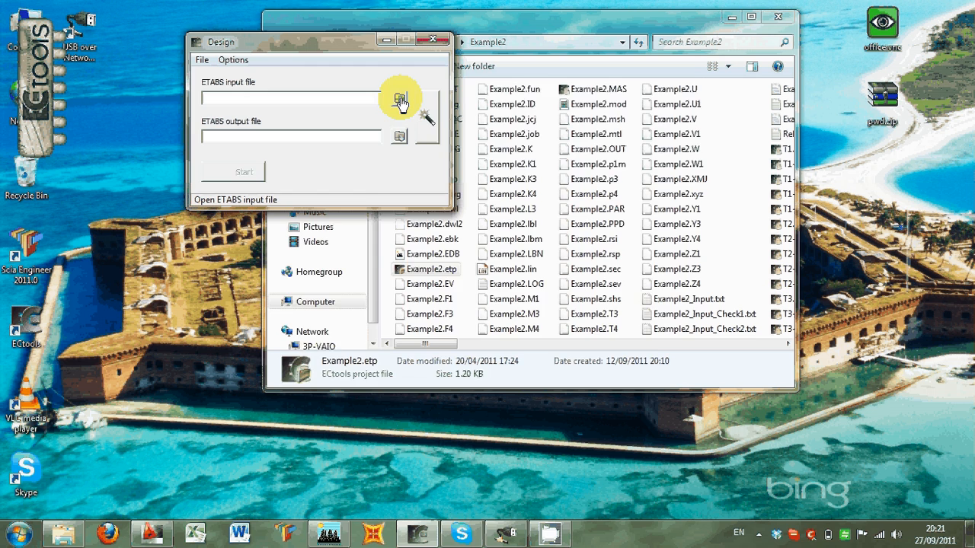
{"action": "left_click", "coordinate": [399, 100]}
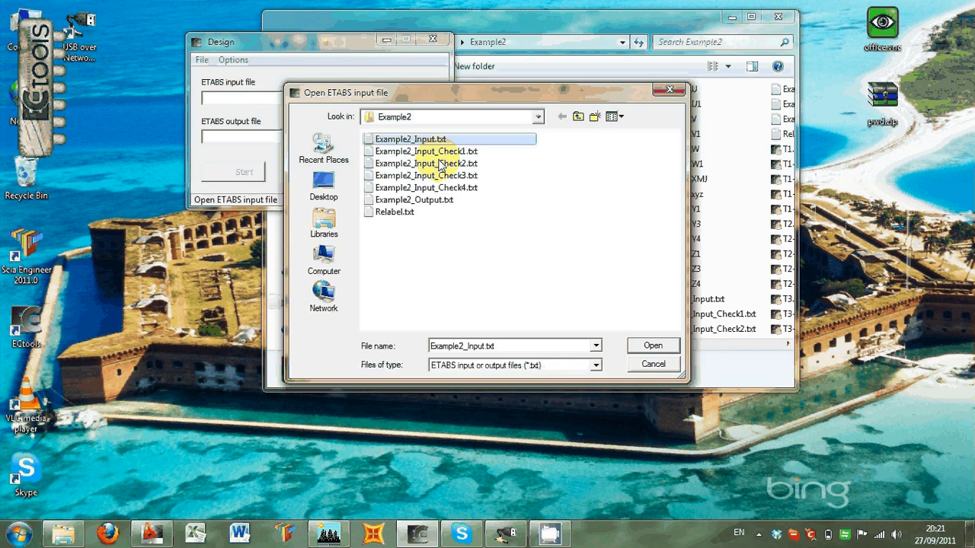
{"action": "left_click", "coordinate": [651, 345]}
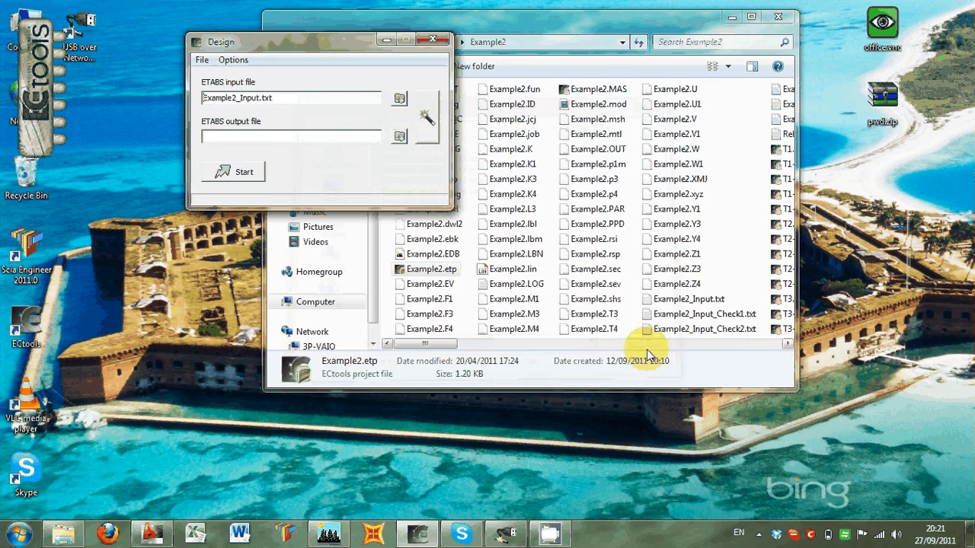
{"action": "left_click", "coordinate": [399, 136]}
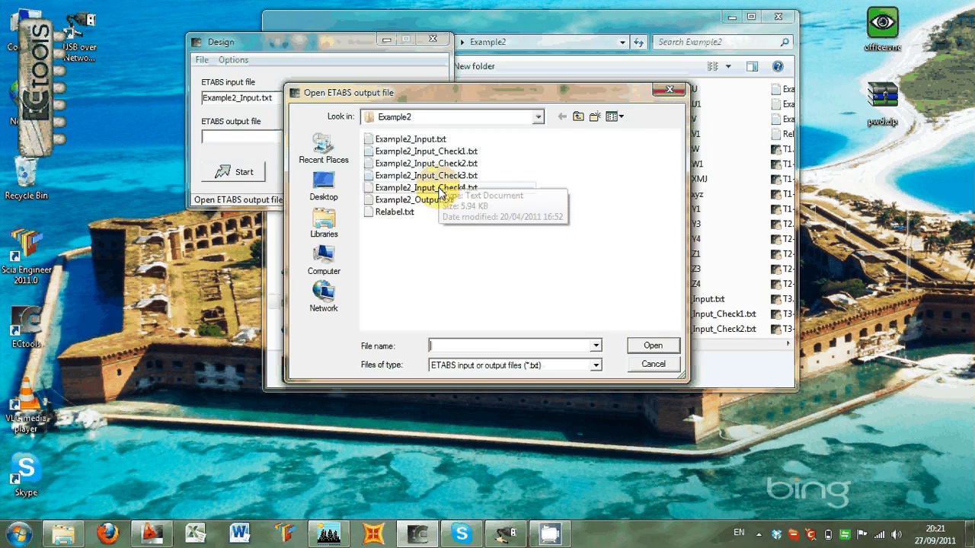
{"action": "left_click", "coordinate": [415, 200]}
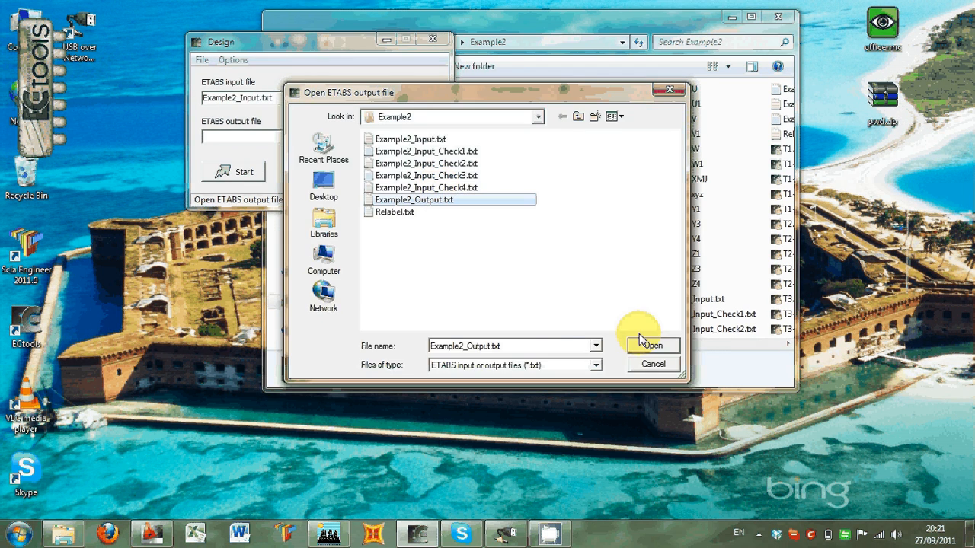
{"action": "left_click", "coordinate": [233, 59]}
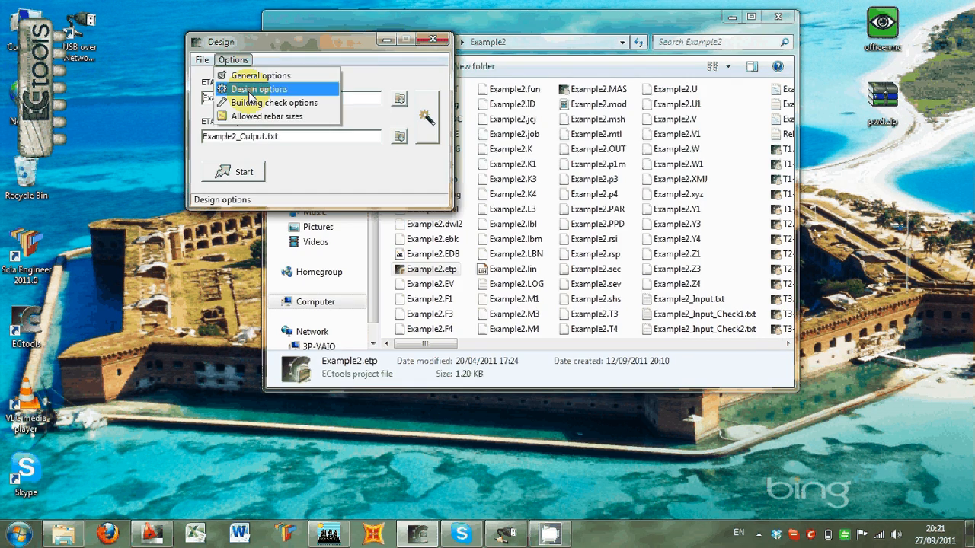
Step: Choose National Annex Italy and joint capacity design 'From checks', then confirm the options
{"action": "left_click", "coordinate": [259, 89]}
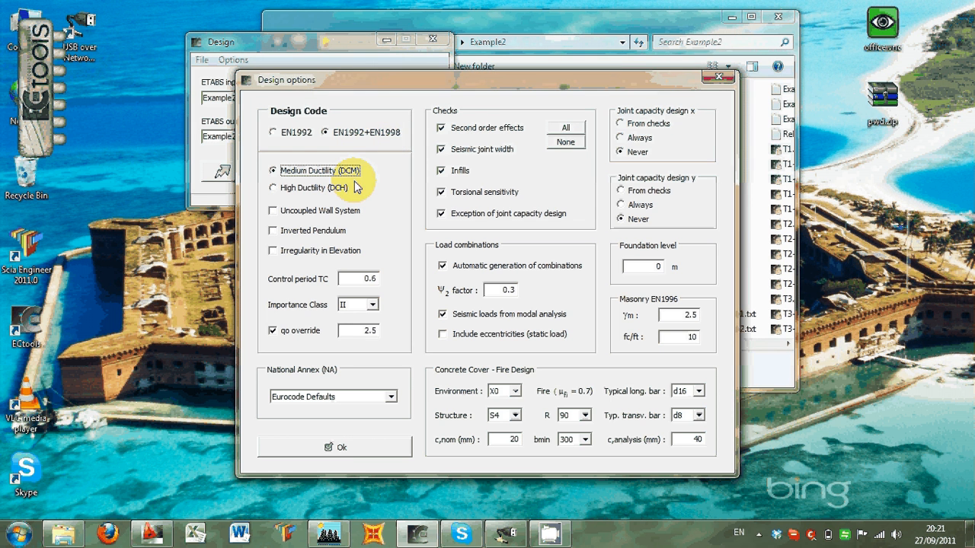
{"action": "mouse_move", "coordinate": [325, 326]}
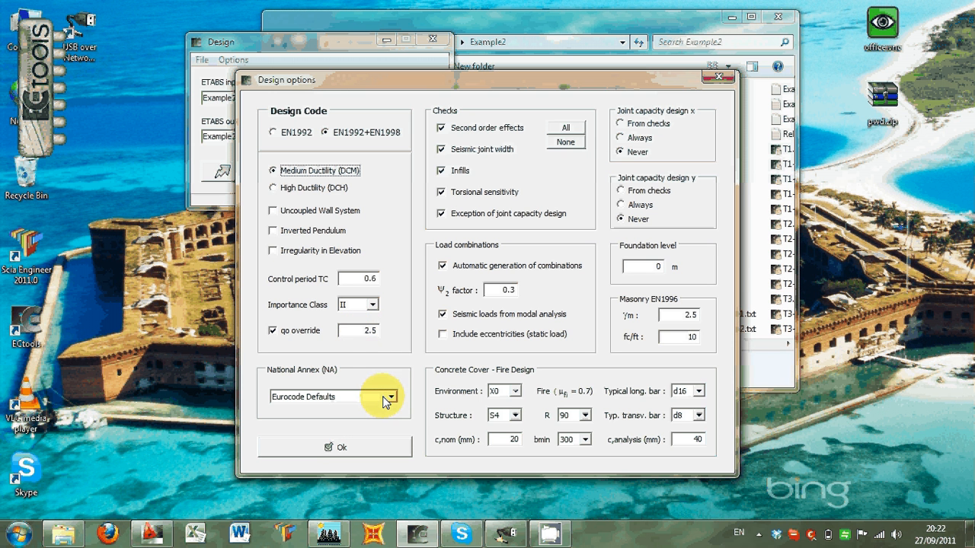
{"action": "left_click", "coordinate": [395, 396]}
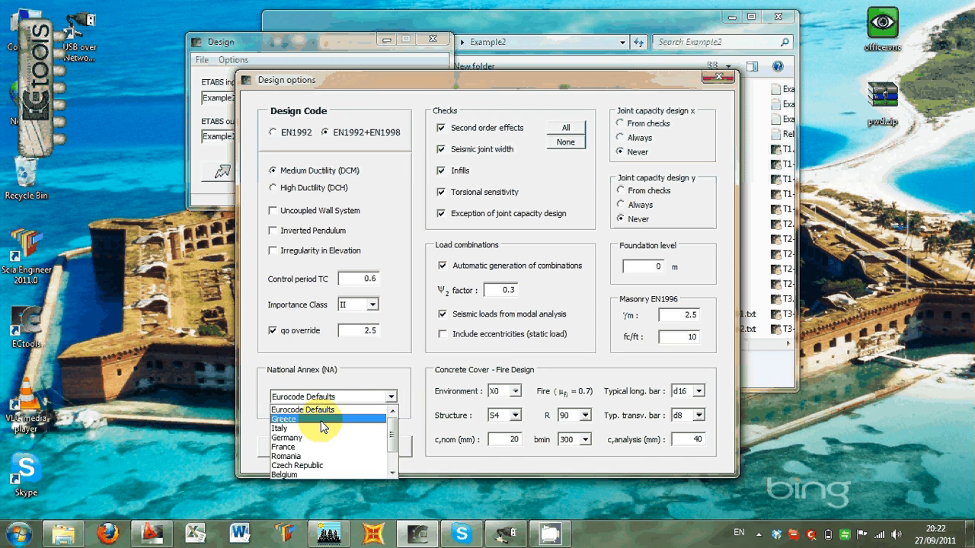
{"action": "left_click", "coordinate": [280, 428]}
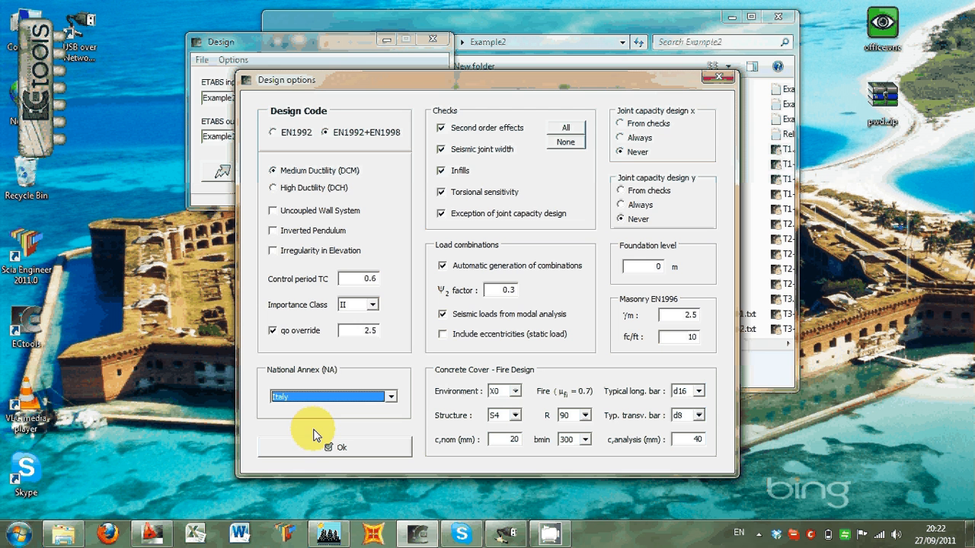
{"action": "mouse_move", "coordinate": [566, 188]}
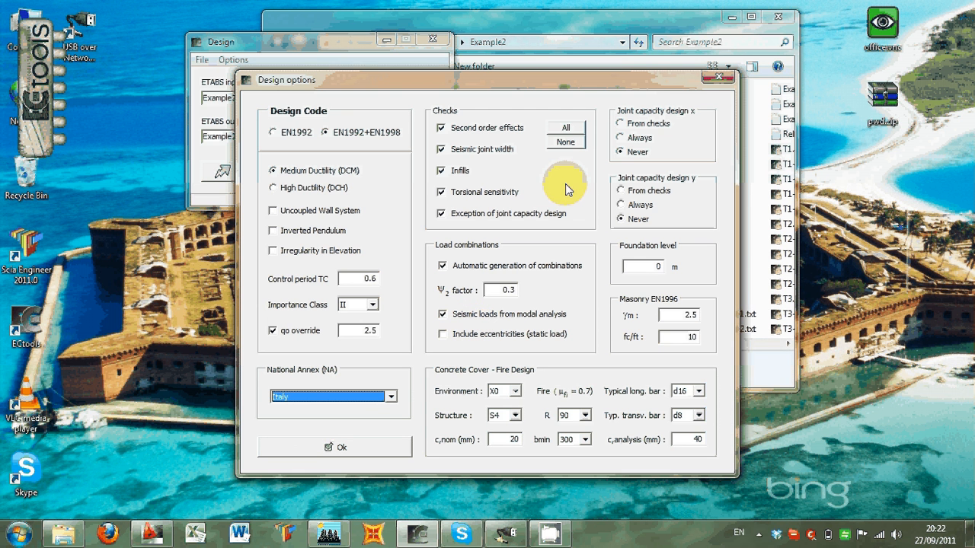
{"action": "mouse_move", "coordinate": [528, 416]}
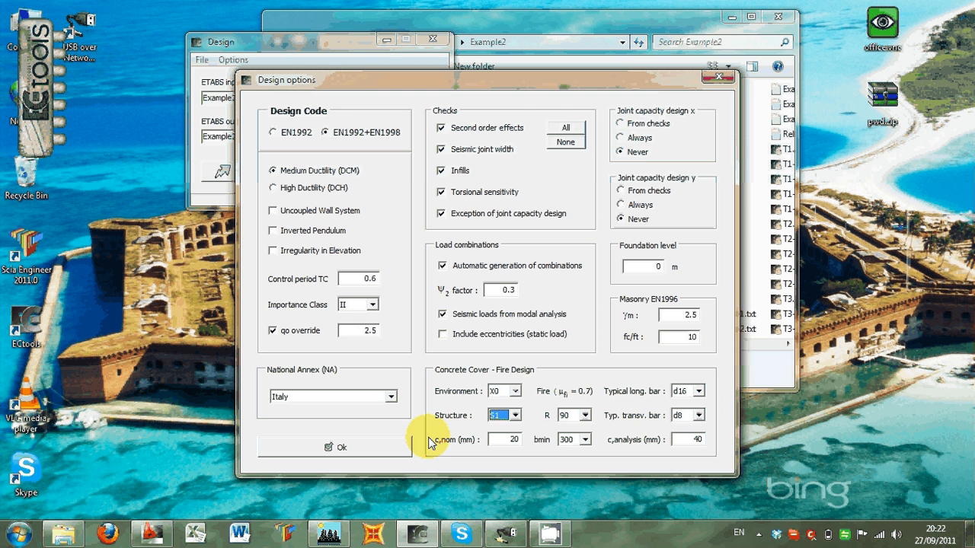
{"action": "left_click", "coordinate": [622, 122]}
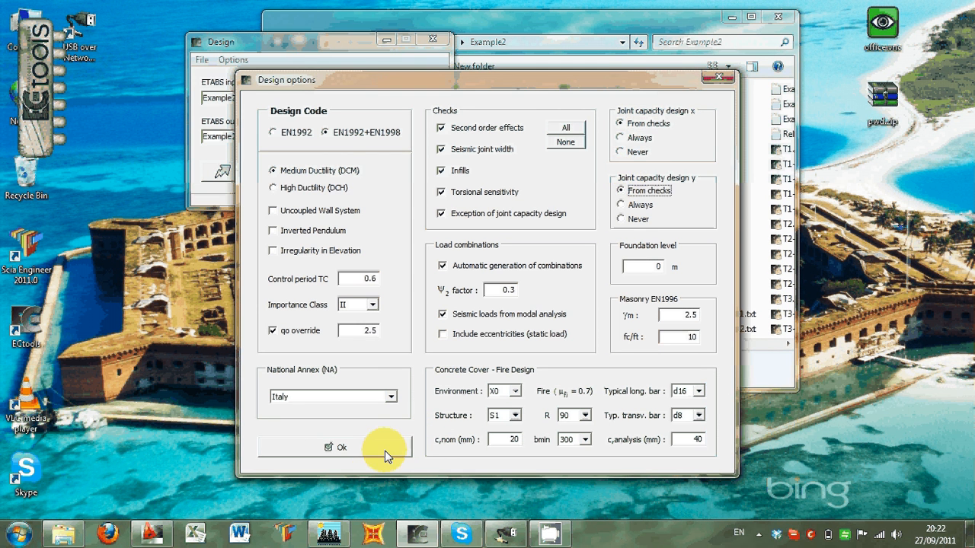
{"action": "left_click", "coordinate": [335, 447]}
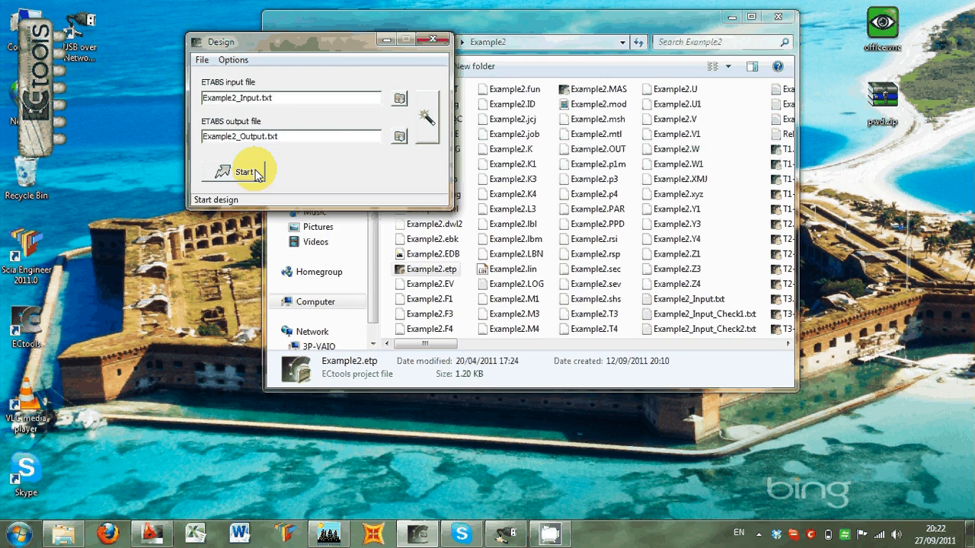
Step: Tick Enable building check in Building check options, keeping default safety factors
{"action": "left_click", "coordinate": [233, 59]}
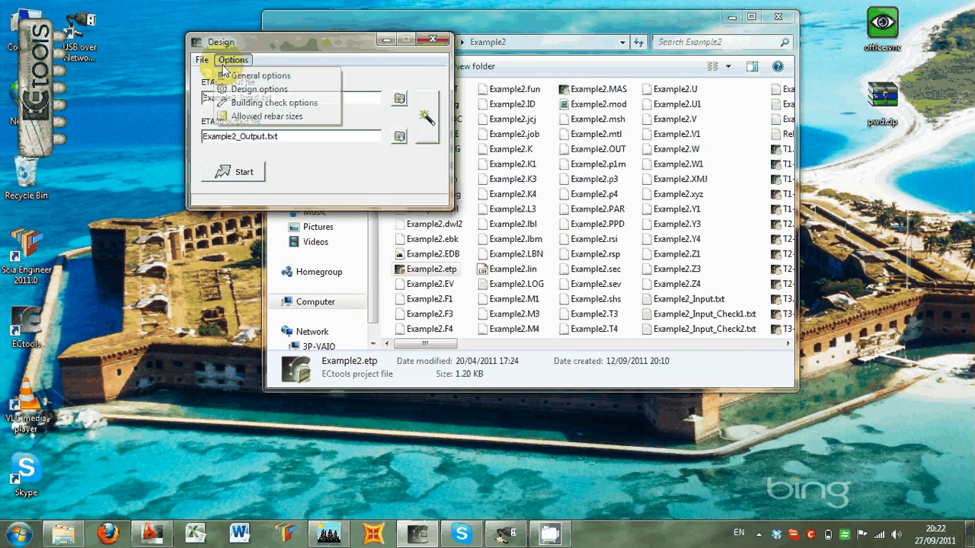
{"action": "left_click", "coordinate": [267, 102]}
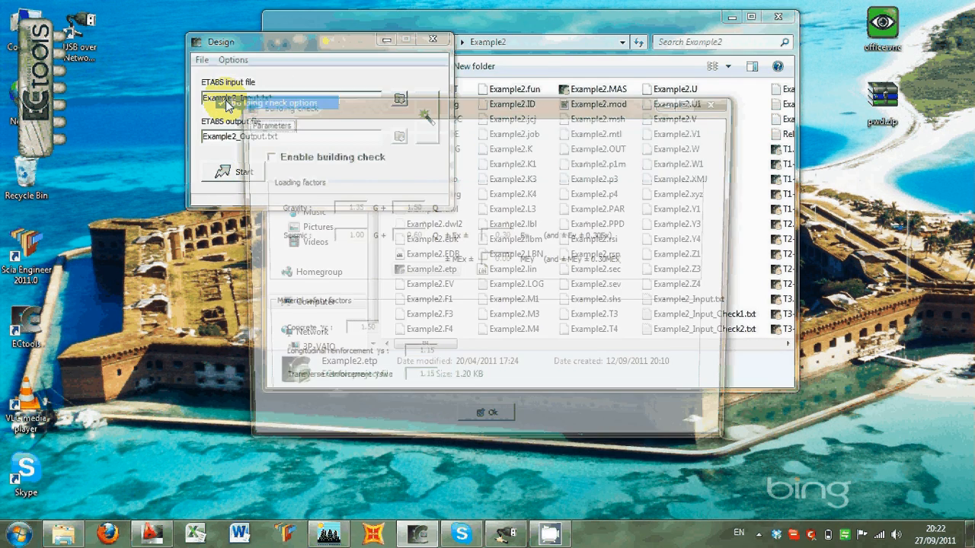
{"action": "left_click", "coordinate": [263, 157]}
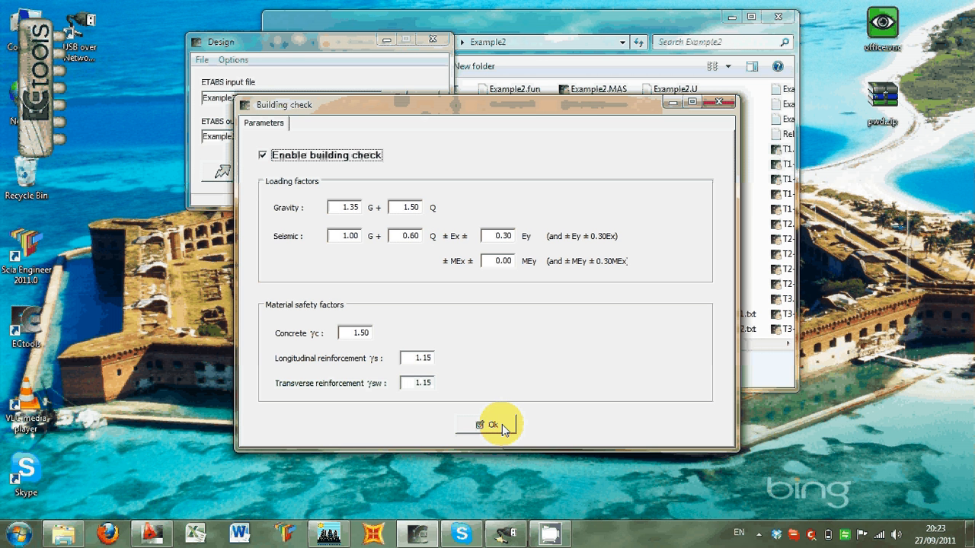
{"action": "left_click", "coordinate": [488, 425]}
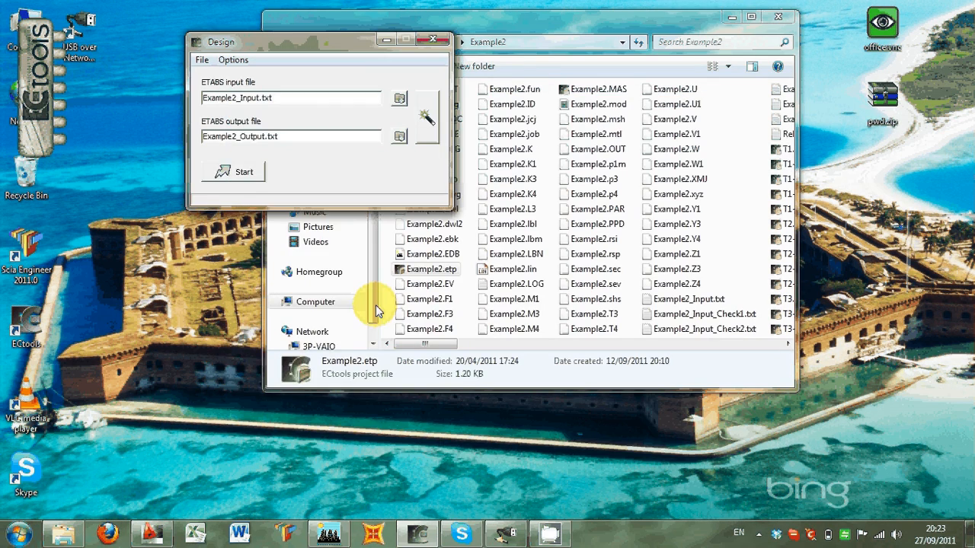
Step: Start the design, viewing Column shear and Parameters tabs while 124 beams, 52 columns load
{"action": "left_click", "coordinate": [233, 172]}
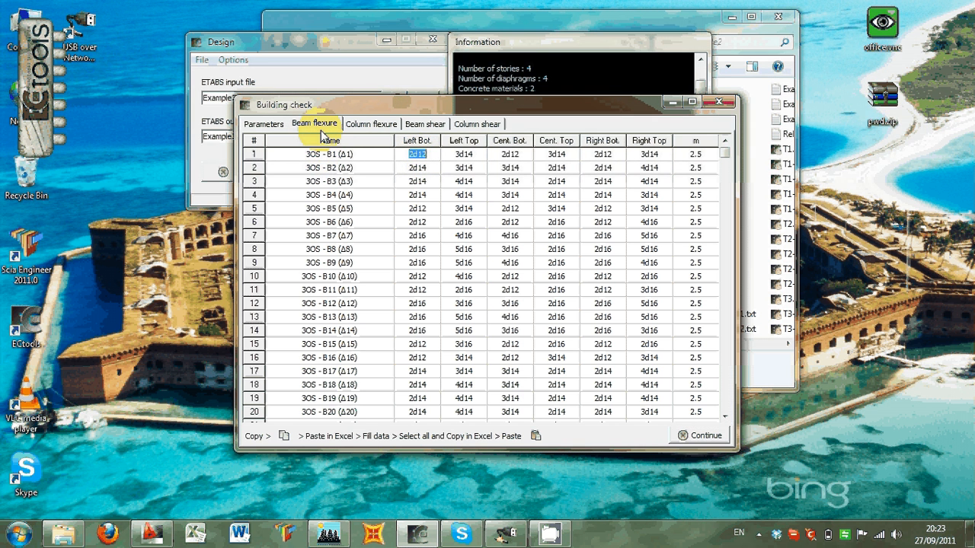
{"action": "left_click", "coordinate": [371, 123]}
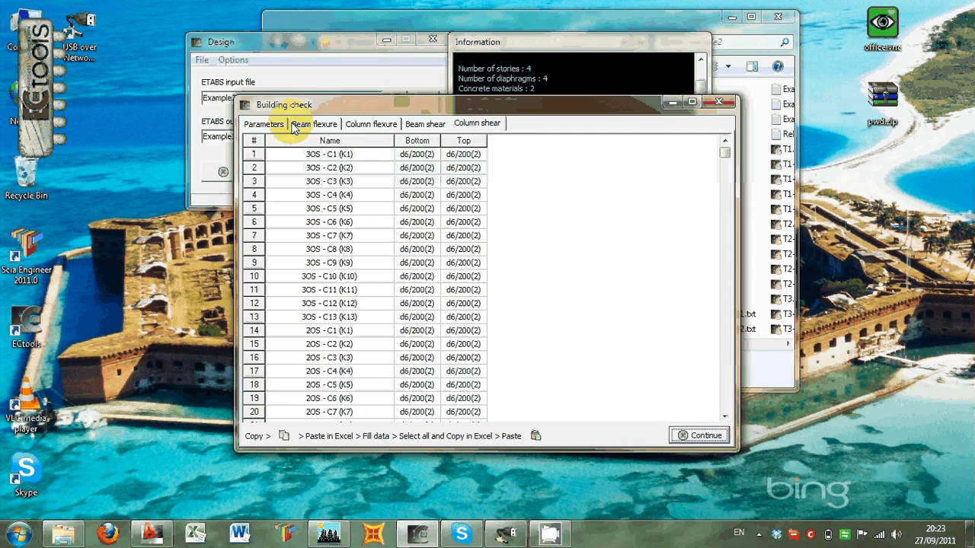
{"action": "left_click", "coordinate": [263, 124]}
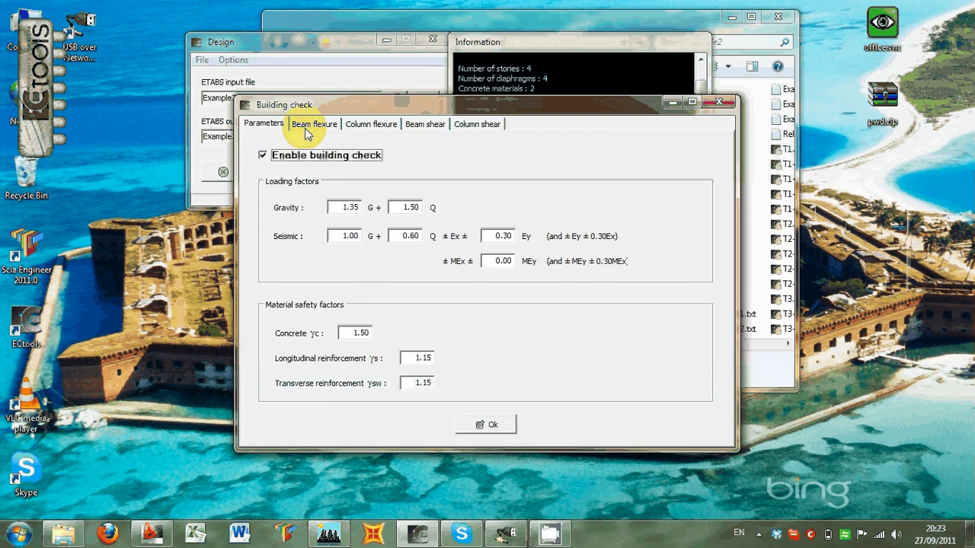
{"action": "left_click", "coordinate": [314, 124]}
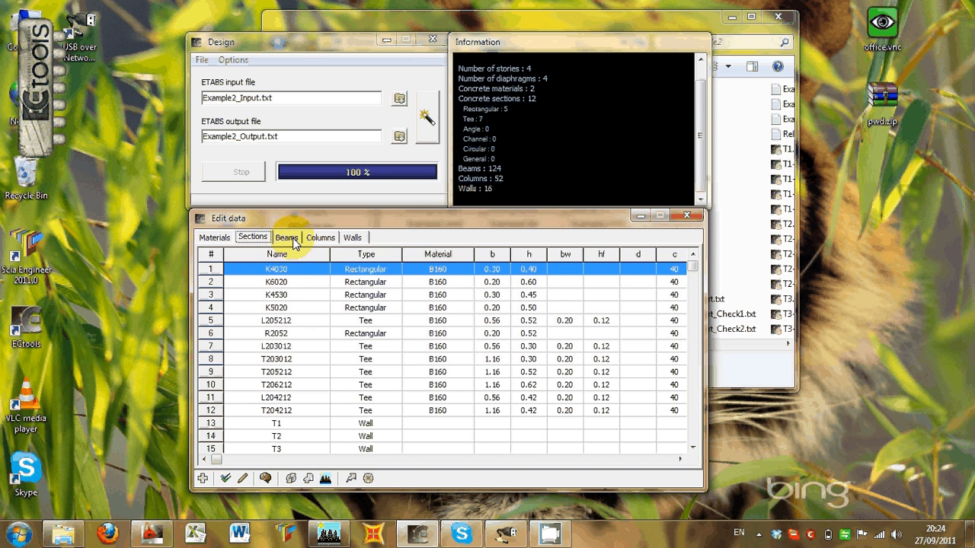
Step: Browse the Columns, Walls and Sections lists, then show materials B160 and B160WL for editing
{"action": "left_click", "coordinate": [320, 237]}
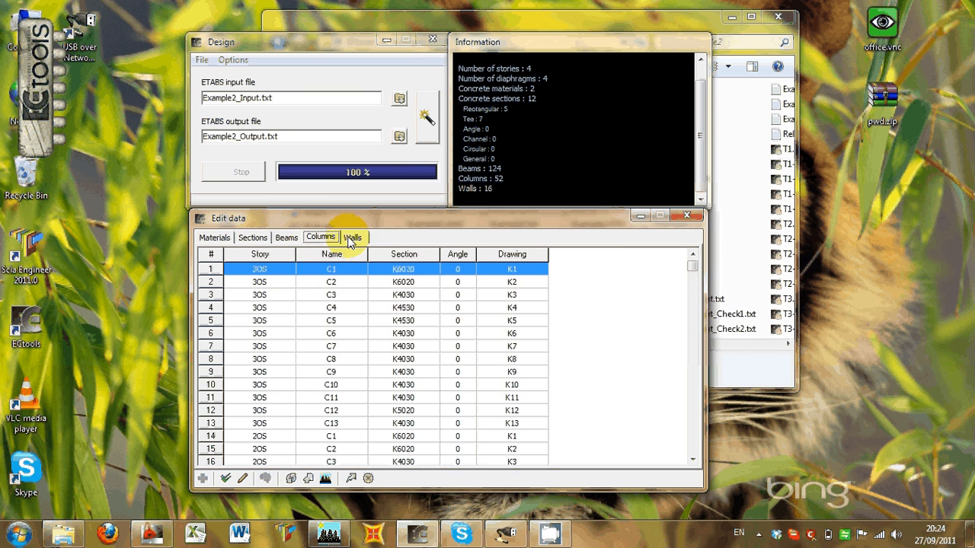
{"action": "left_click", "coordinate": [353, 237]}
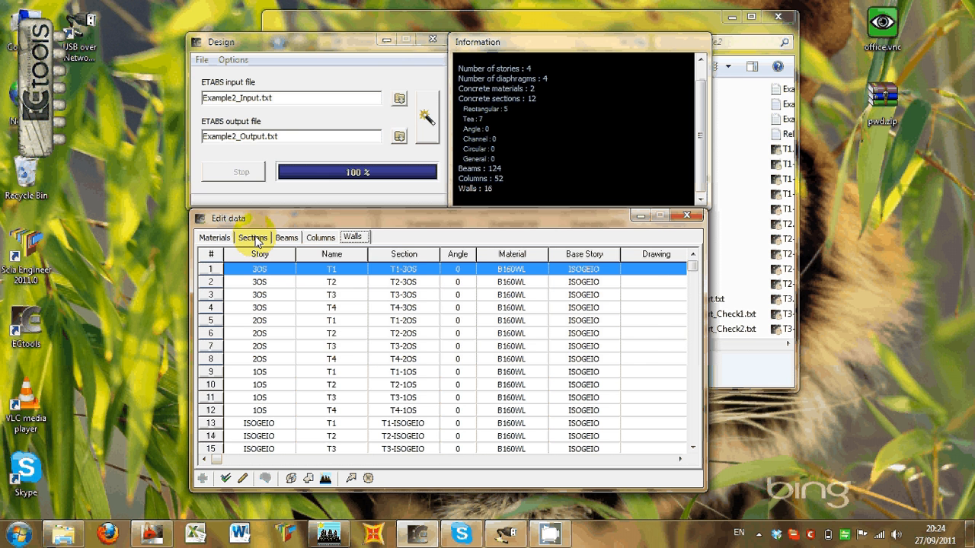
{"action": "left_click", "coordinate": [253, 237]}
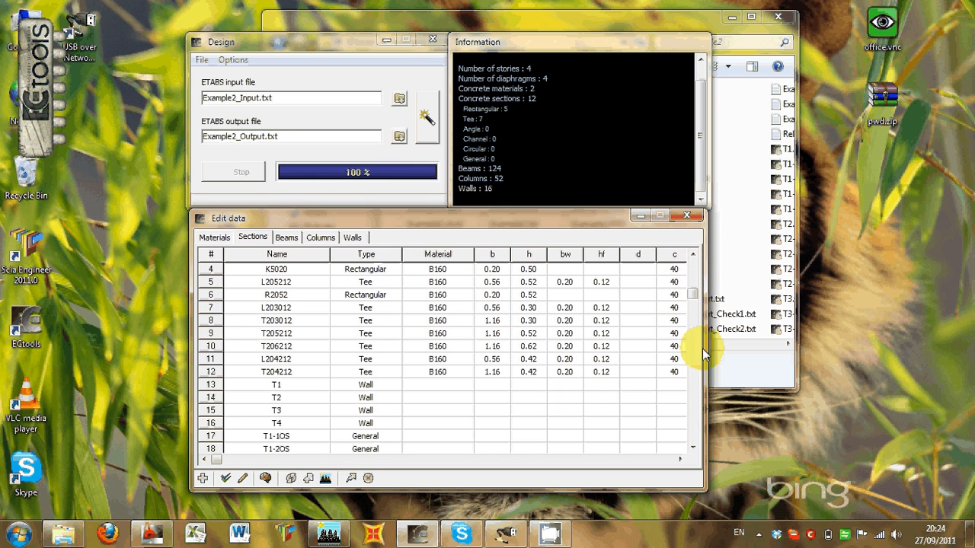
{"action": "mouse_move", "coordinate": [319, 442]}
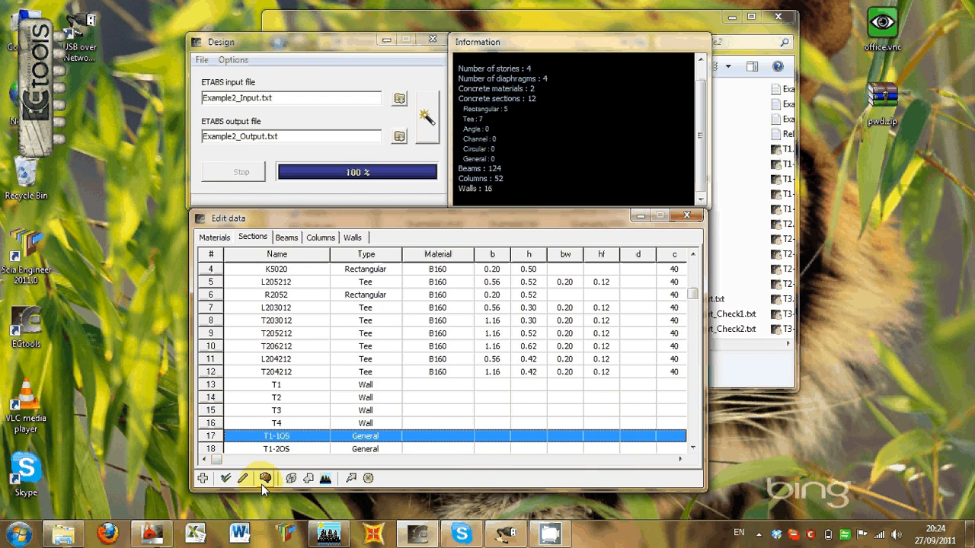
{"action": "left_click", "coordinate": [265, 479]}
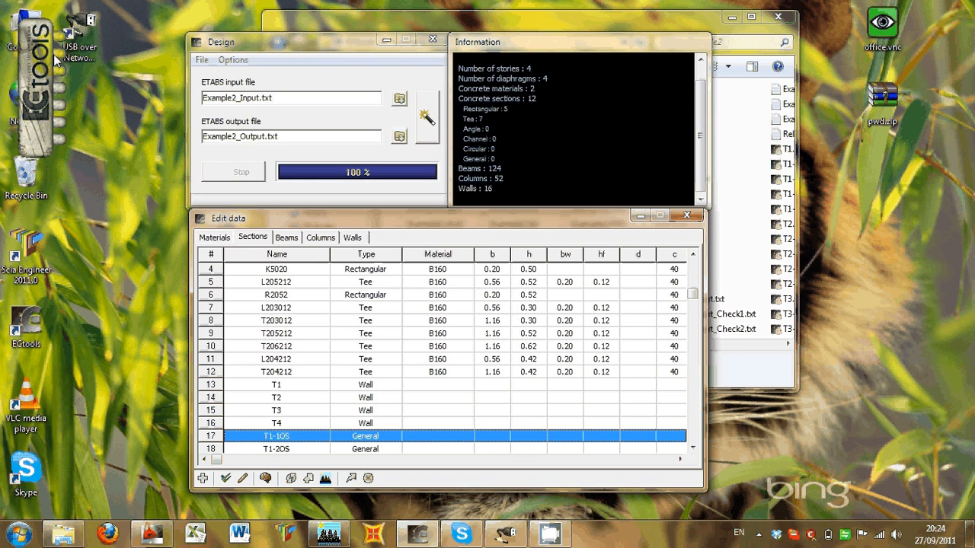
{"action": "mouse_move", "coordinate": [505, 393]}
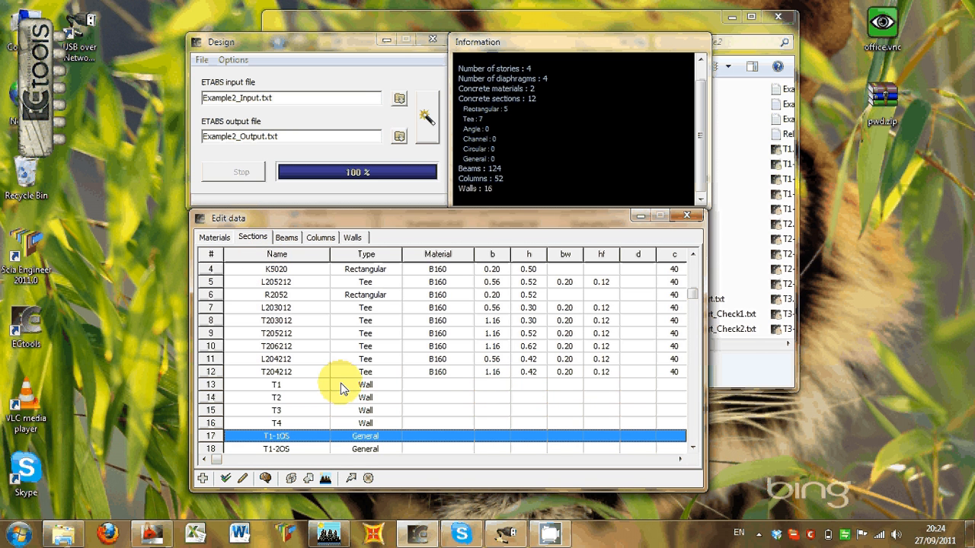
{"action": "left_click", "coordinate": [215, 237]}
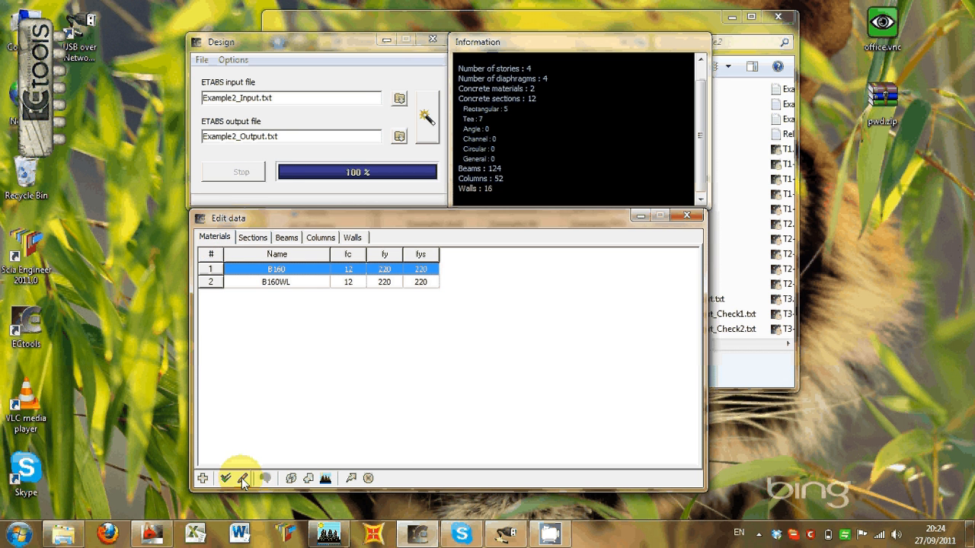
{"action": "left_click", "coordinate": [243, 478]}
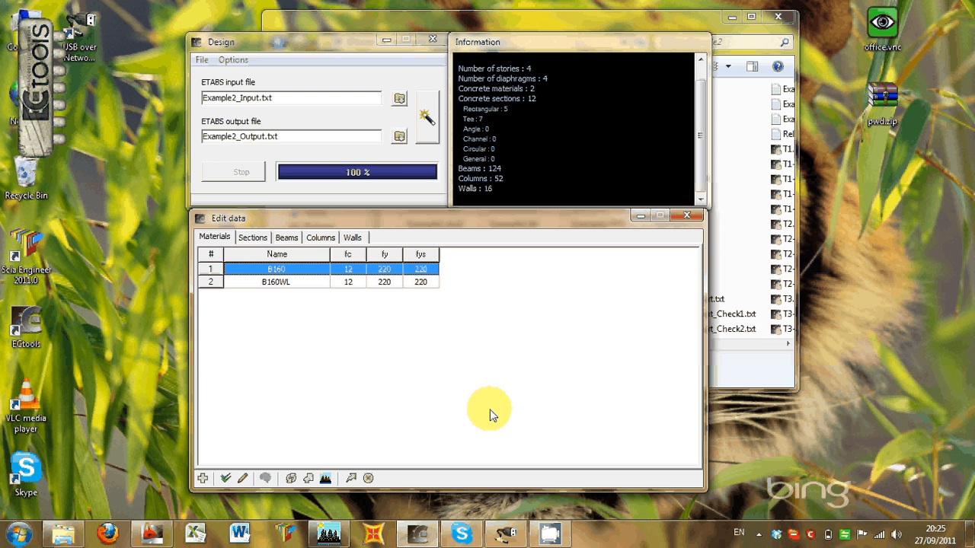
{"action": "mouse_move", "coordinate": [332, 356]}
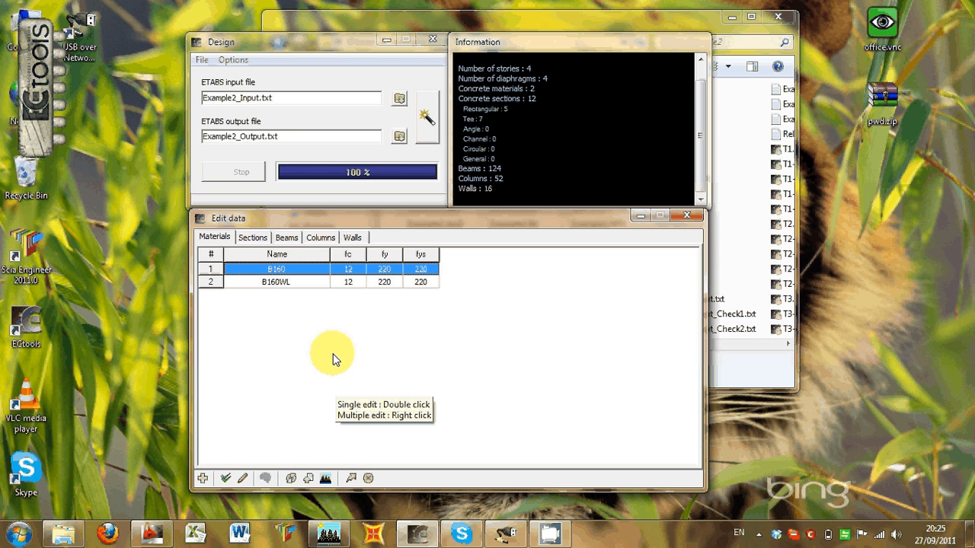
{"action": "mouse_move", "coordinate": [326, 478]}
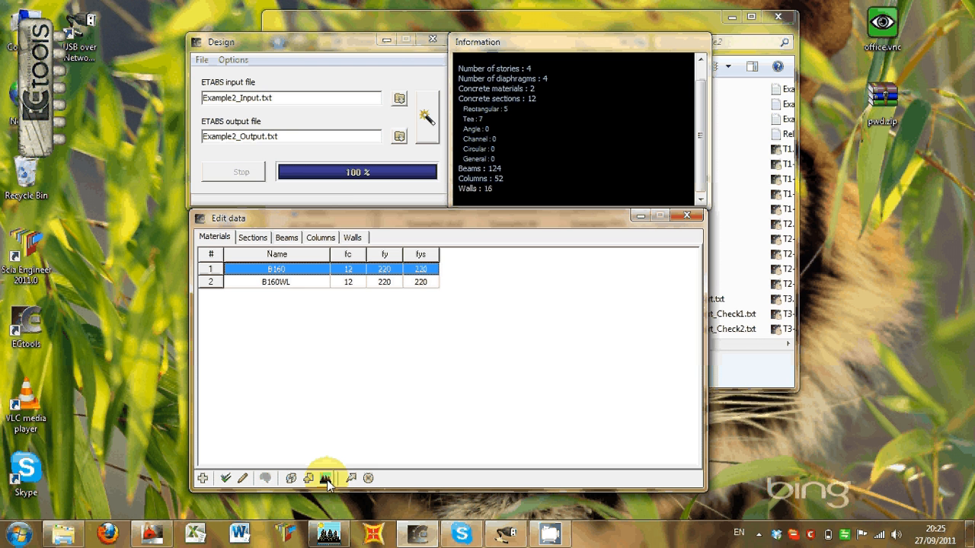
{"action": "mouse_move", "coordinate": [358, 403]}
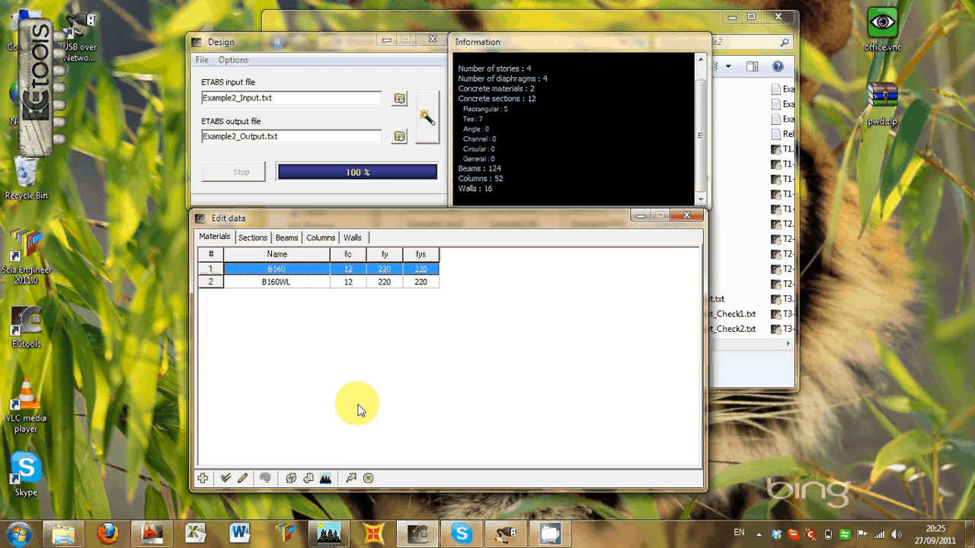
{"action": "mouse_move", "coordinate": [350, 480]}
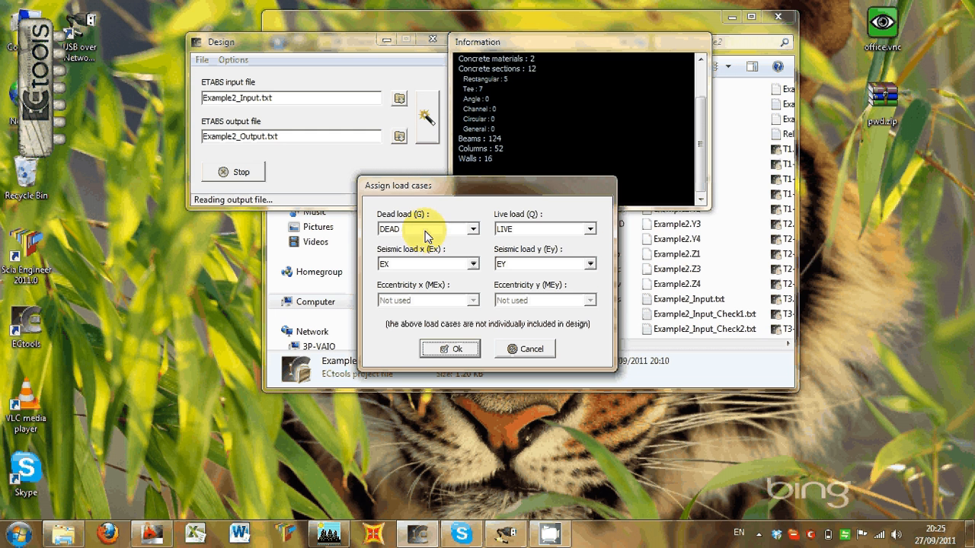
Step: Keep DEAD, LIVE, EX and EY in the load case dropdowns and confirm
{"action": "left_click", "coordinate": [423, 229]}
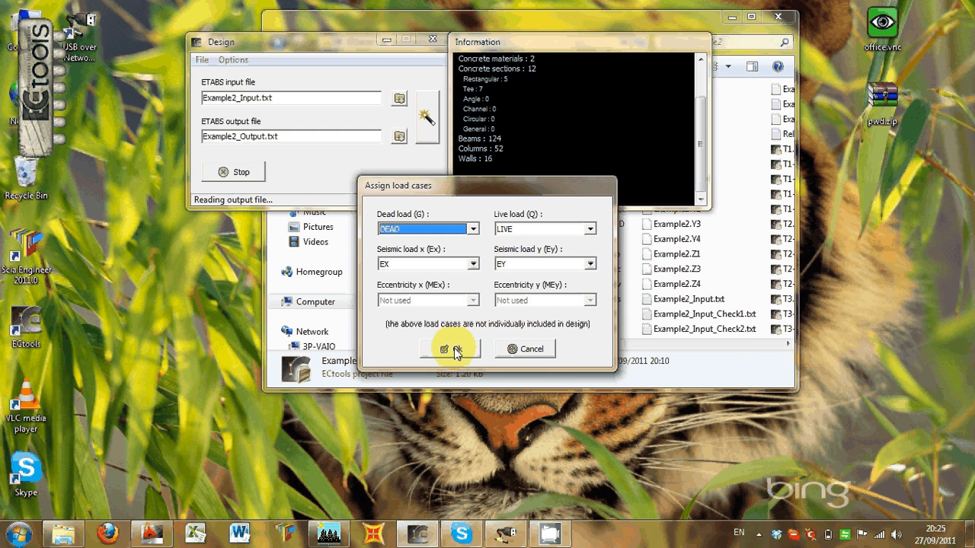
{"action": "left_click", "coordinate": [448, 348]}
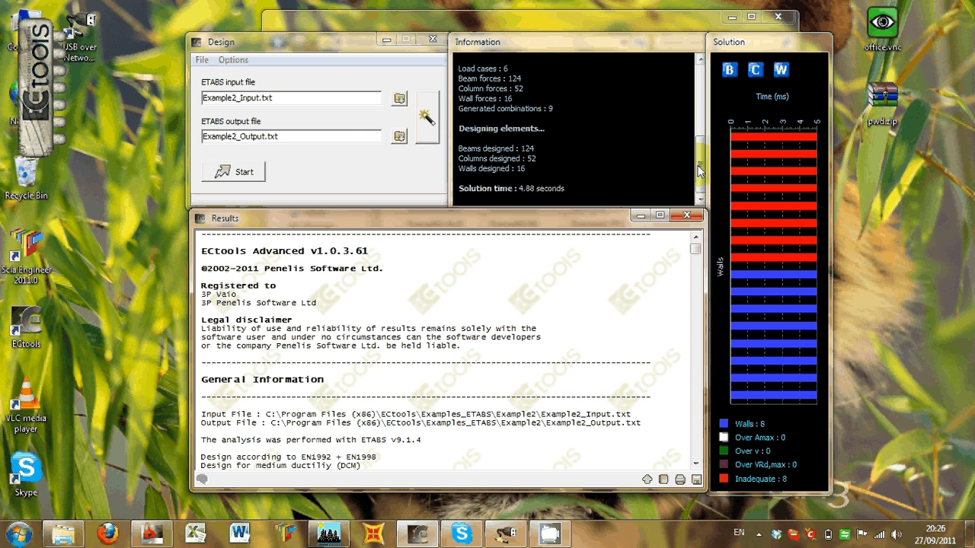
Step: Scroll the results report past the EN1998 story and torsion checks to inadequate beams
{"action": "scroll", "scroll_direction": "down", "scroll_amount": 3}
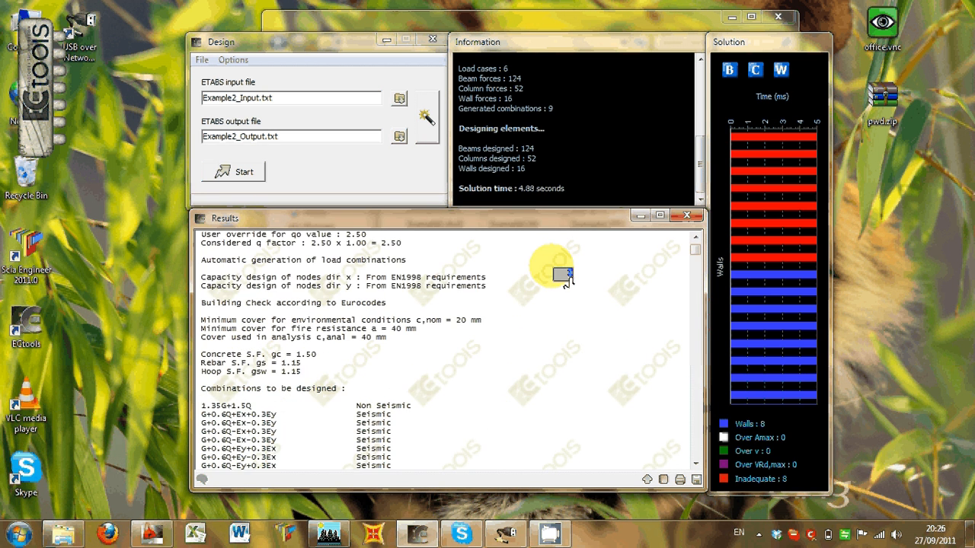
{"action": "scroll", "scroll_direction": "down", "scroll_amount": 3}
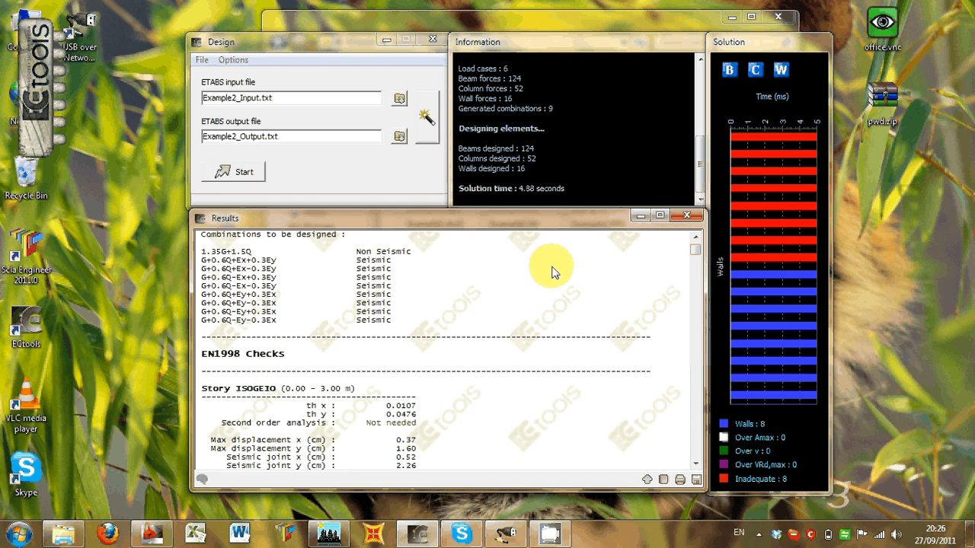
{"action": "scroll", "scroll_direction": "down", "scroll_amount": 3}
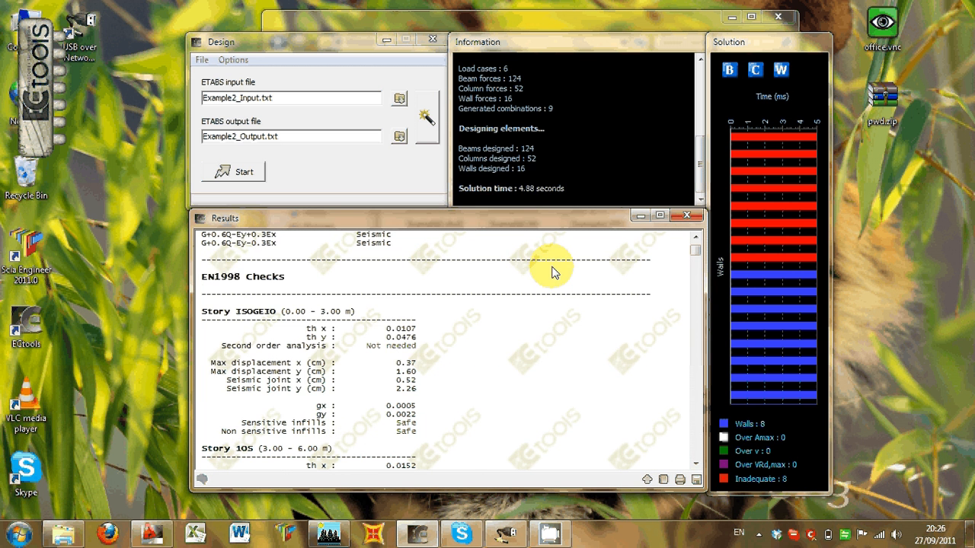
{"action": "scroll", "scroll_direction": "down", "scroll_amount": 3}
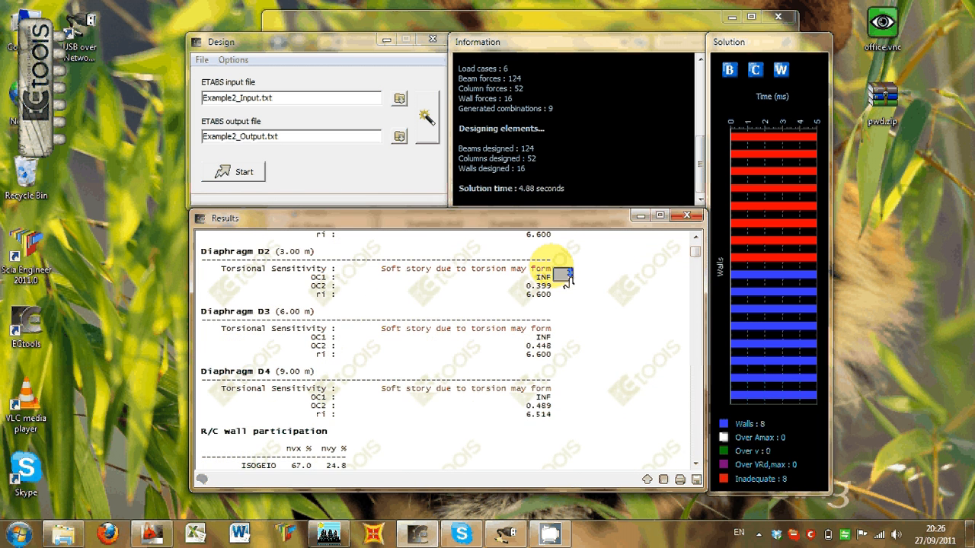
{"action": "scroll", "scroll_direction": "down", "scroll_amount": 3}
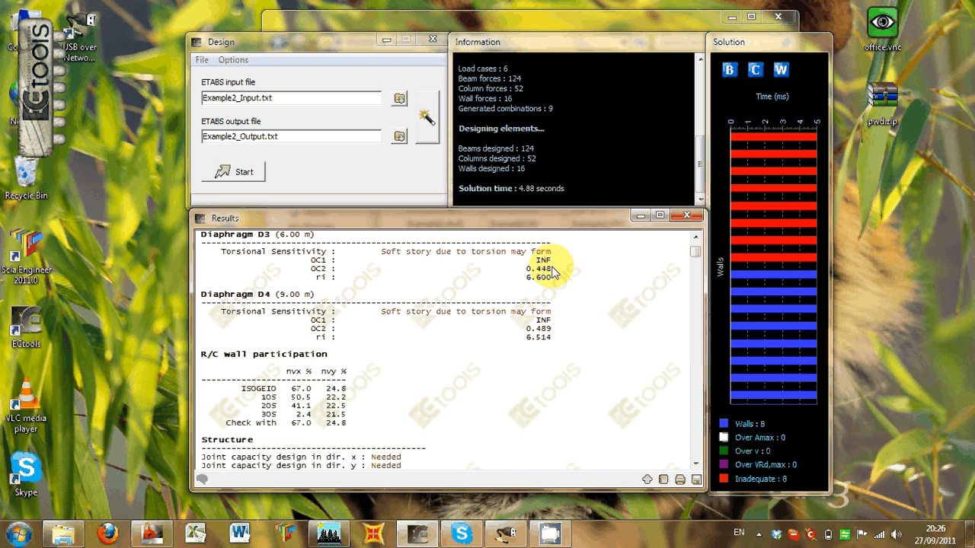
{"action": "scroll", "scroll_direction": "down", "scroll_amount": 3}
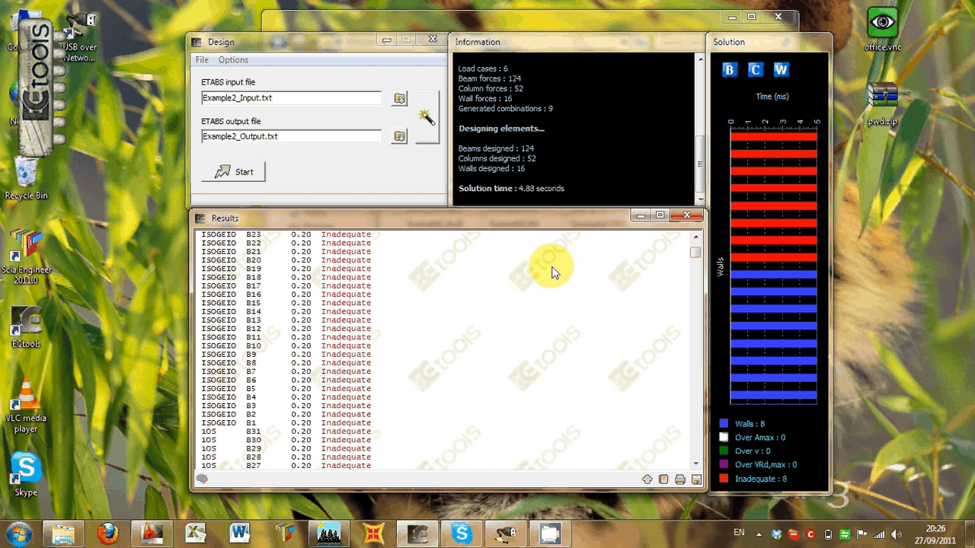
{"action": "scroll", "scroll_direction": "down", "scroll_amount": 3}
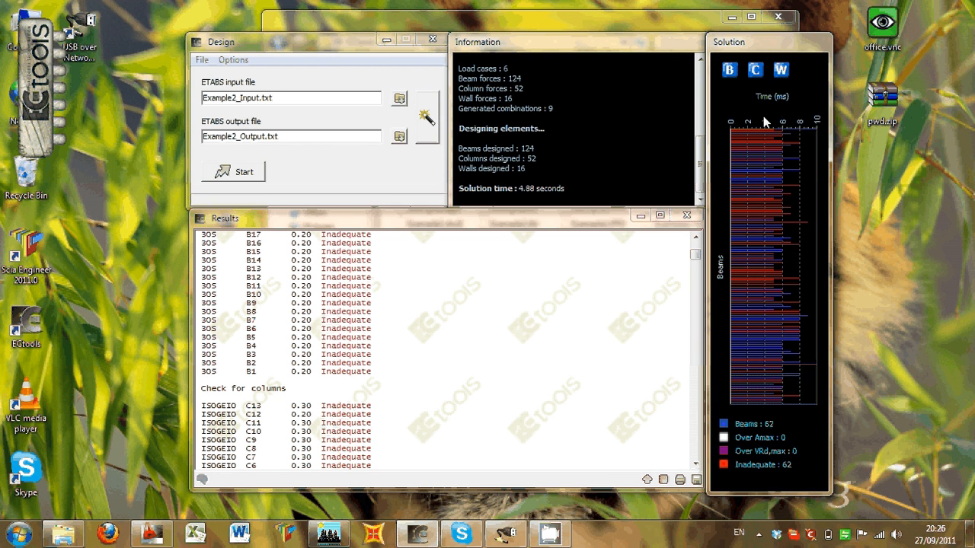
Step: Open beam B29 (story ISOGEIO) report, enlarge it, and scroll through its flexure and shear checks
{"action": "double_click", "coordinate": [472, 433]}
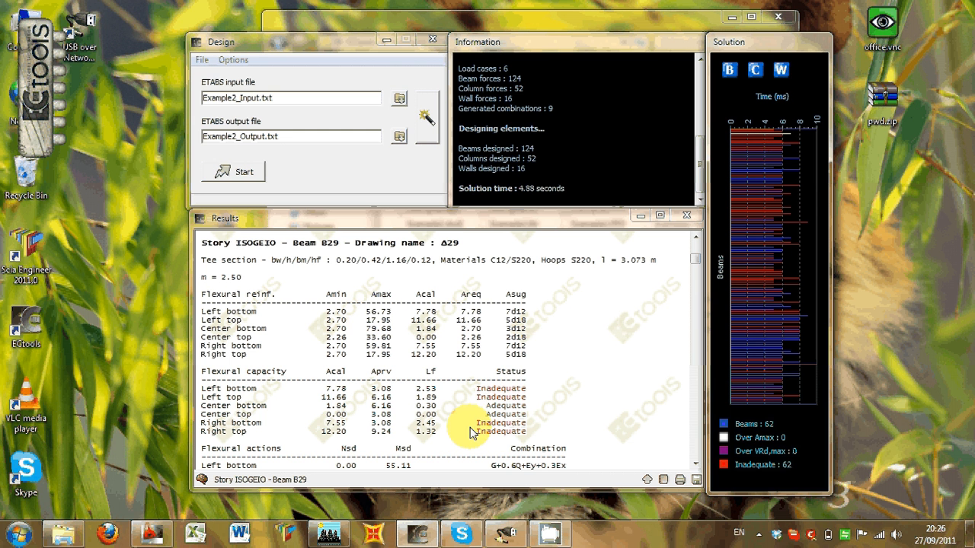
{"action": "mouse_move", "coordinate": [527, 334]}
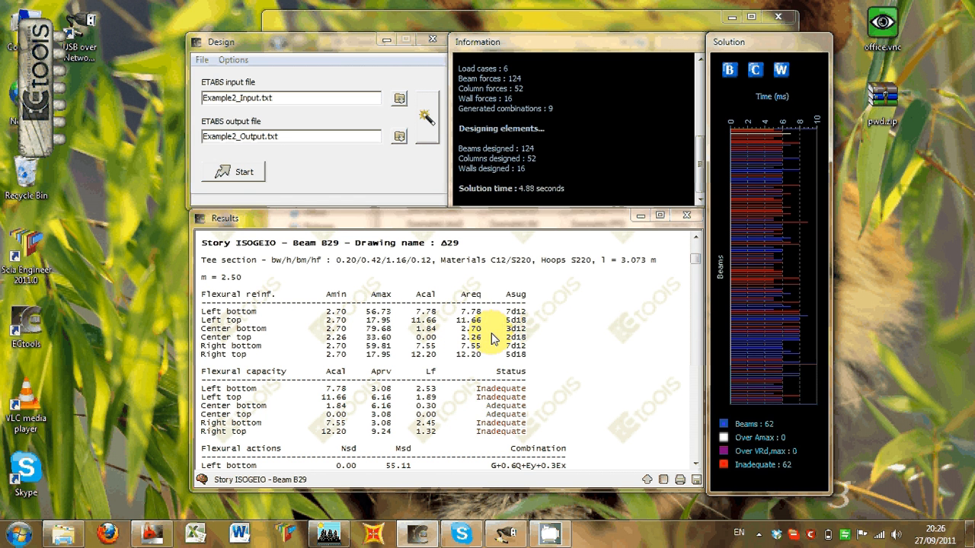
{"action": "mouse_move", "coordinate": [655, 338]}
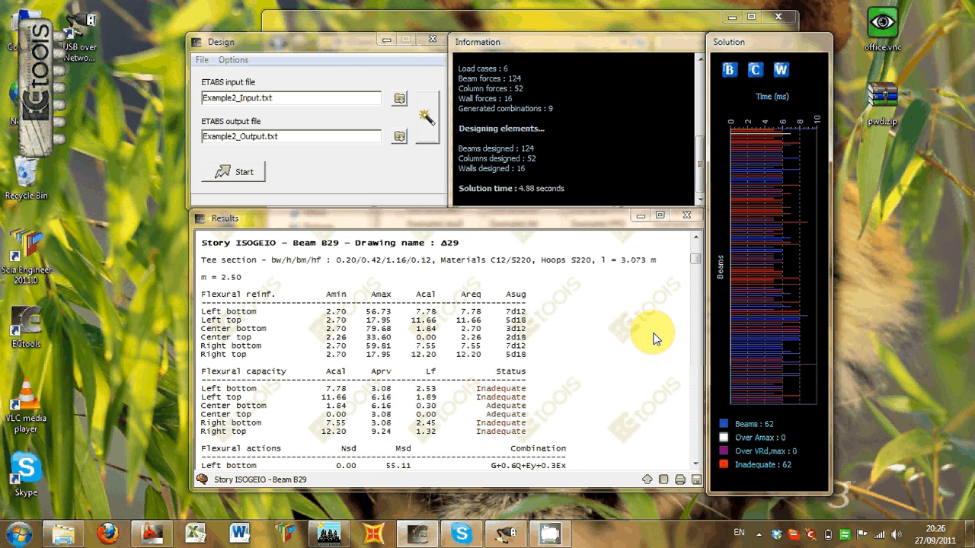
{"action": "mouse_move", "coordinate": [645, 472]}
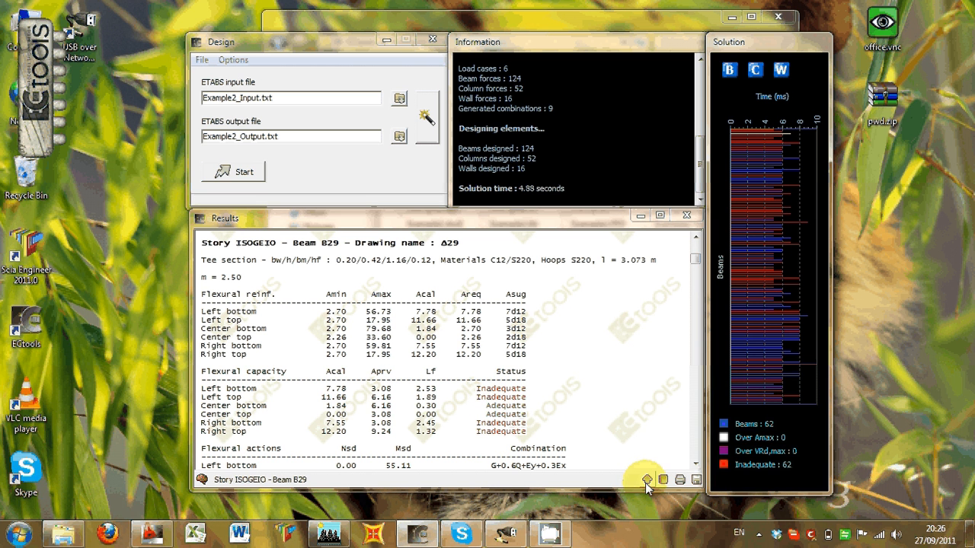
{"action": "left_click", "coordinate": [645, 480]}
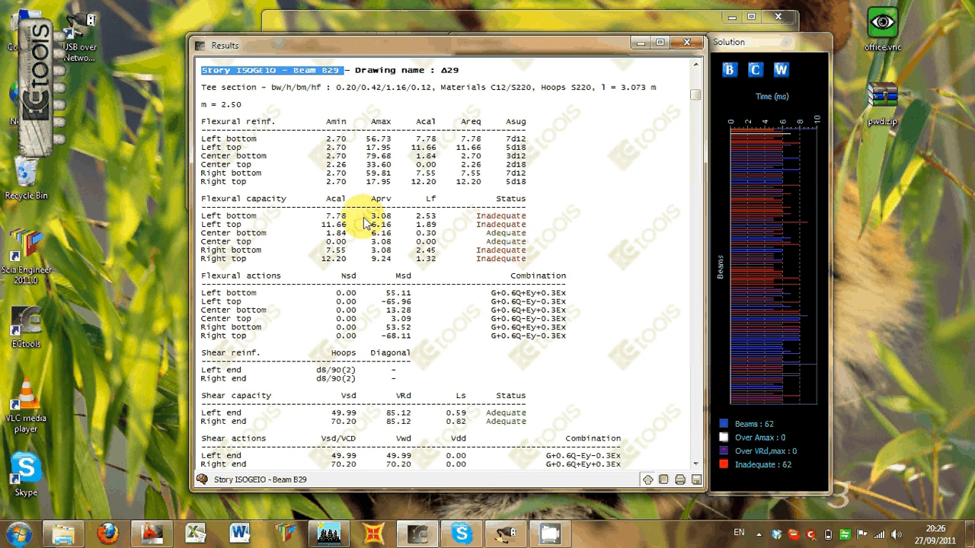
{"action": "mouse_move", "coordinate": [341, 221]}
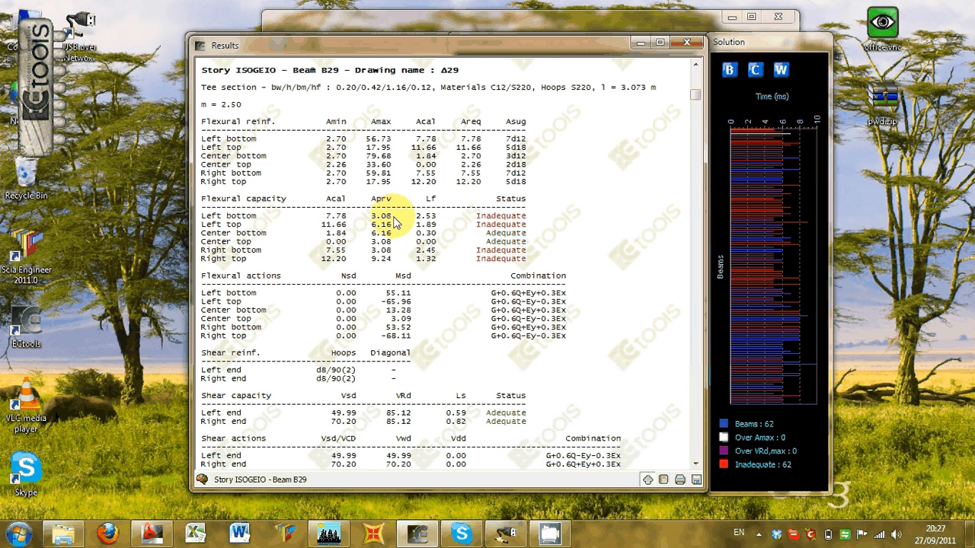
{"action": "mouse_move", "coordinate": [342, 212]}
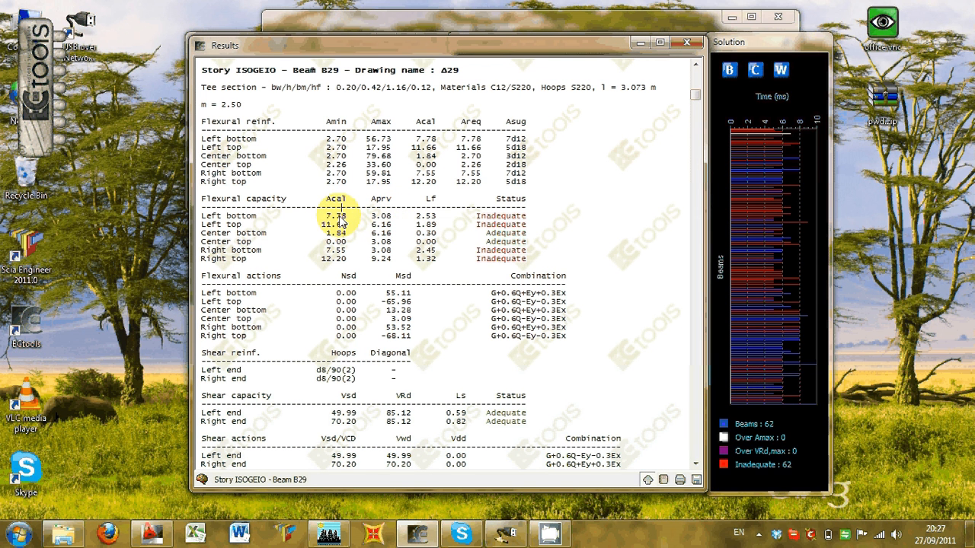
{"action": "mouse_move", "coordinate": [394, 221]}
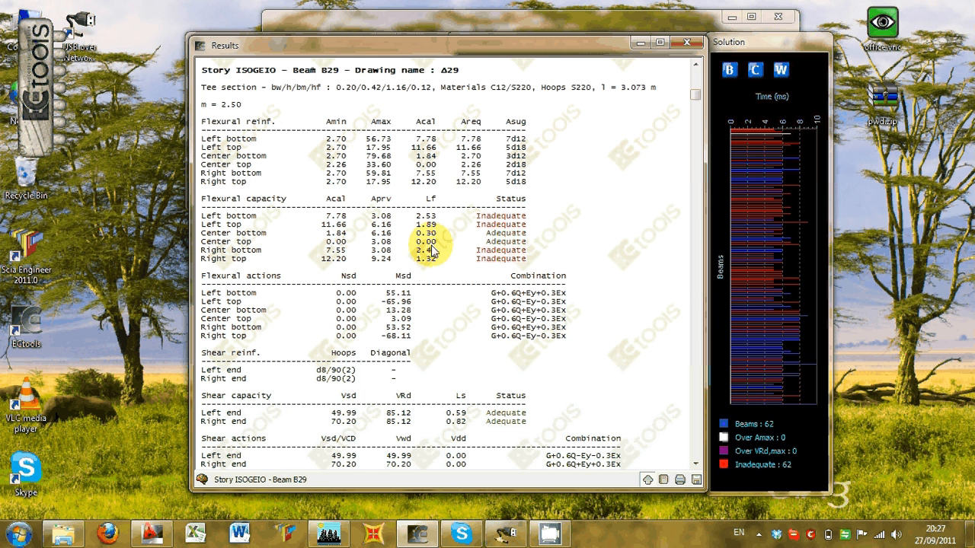
{"action": "scroll", "scroll_direction": "down", "scroll_amount": 3}
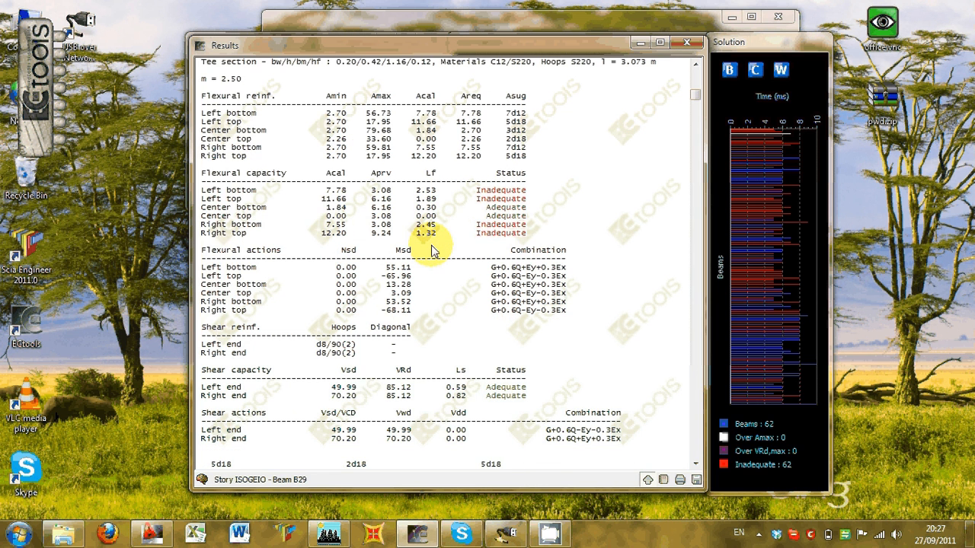
{"action": "scroll", "scroll_direction": "down", "scroll_amount": 3}
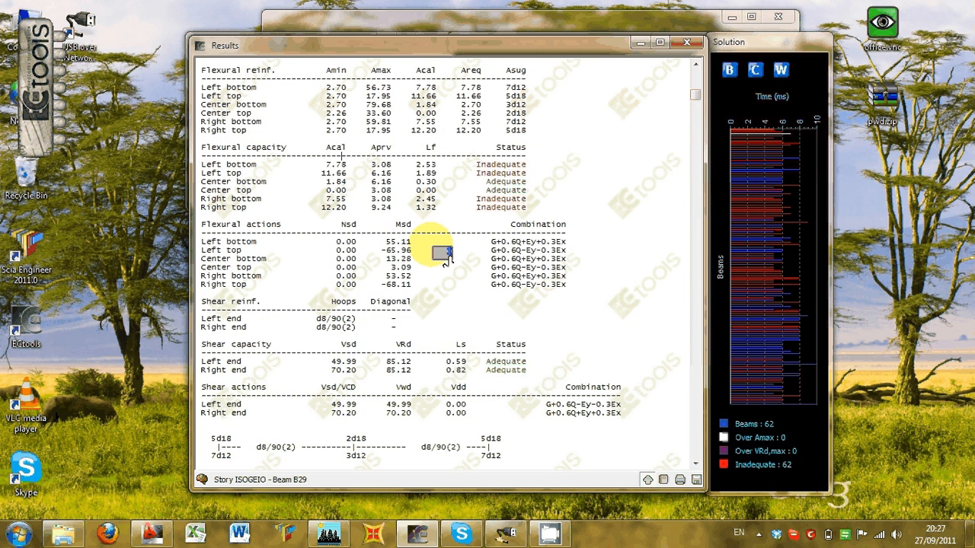
{"action": "mouse_move", "coordinate": [434, 250]}
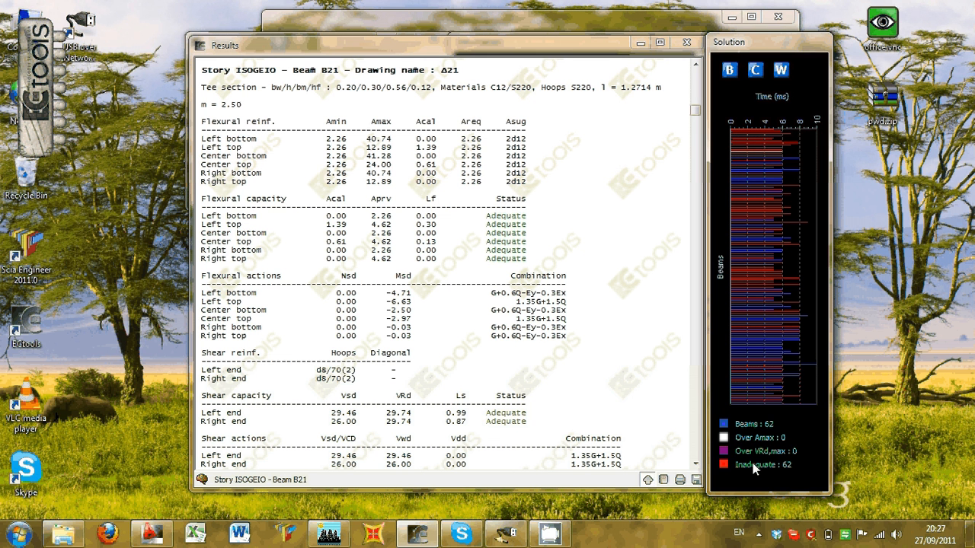
{"action": "mouse_move", "coordinate": [757, 148]}
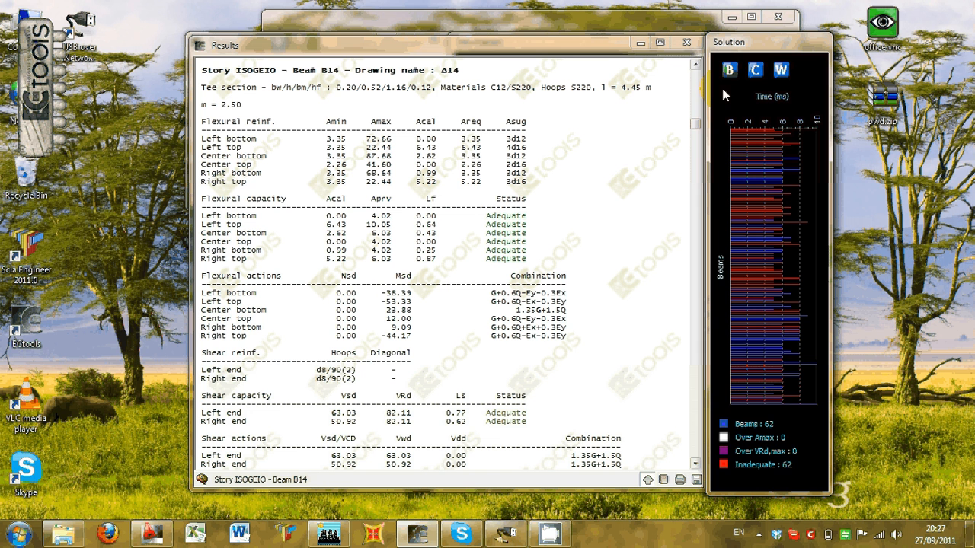
Step: Switch to the column design results, opening column C11-ISOGEIO in Nous General sections
{"action": "left_click", "coordinate": [755, 69]}
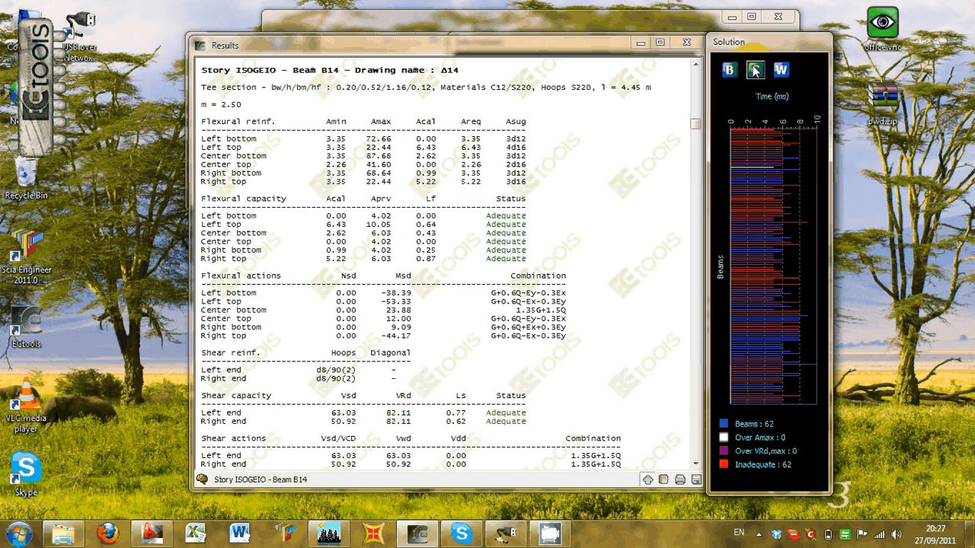
{"action": "left_click", "coordinate": [755, 70]}
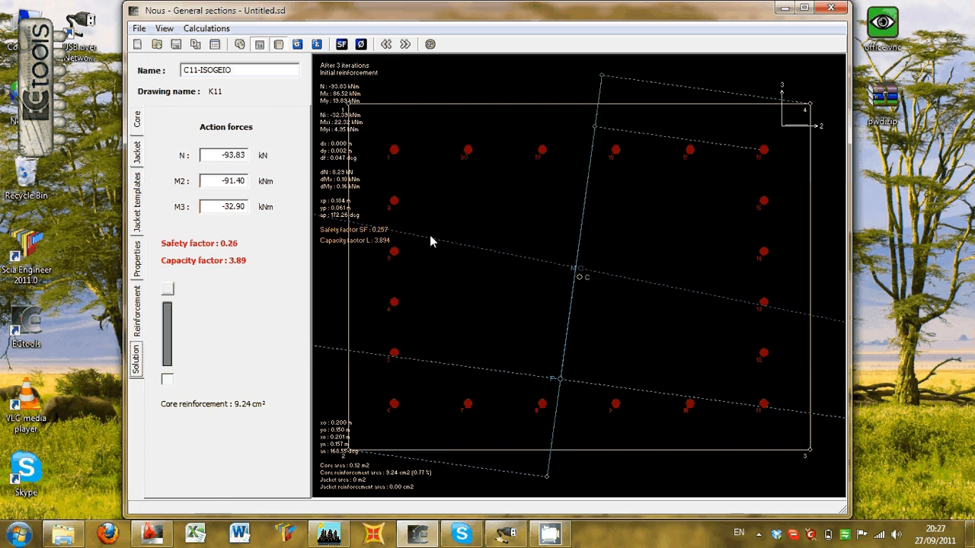
Step: Display stress values and distribution on the C11-ISOGEIO column section
{"action": "left_click", "coordinate": [297, 44]}
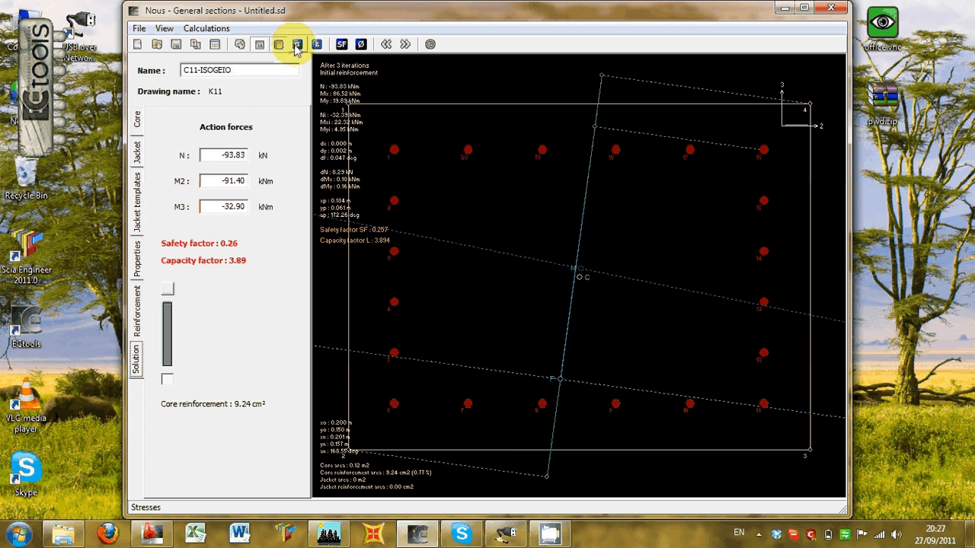
{"action": "left_click", "coordinate": [297, 44]}
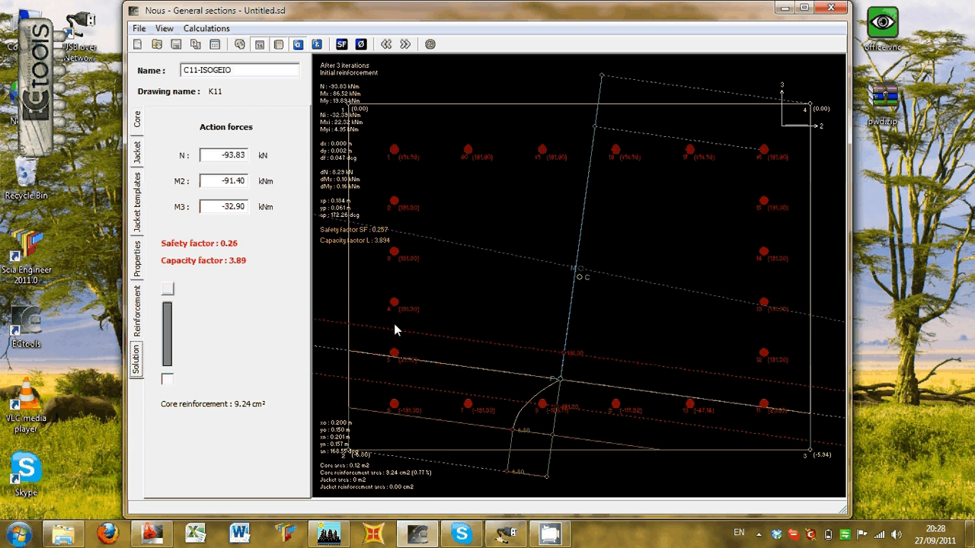
{"action": "mouse_move", "coordinate": [831, 9]}
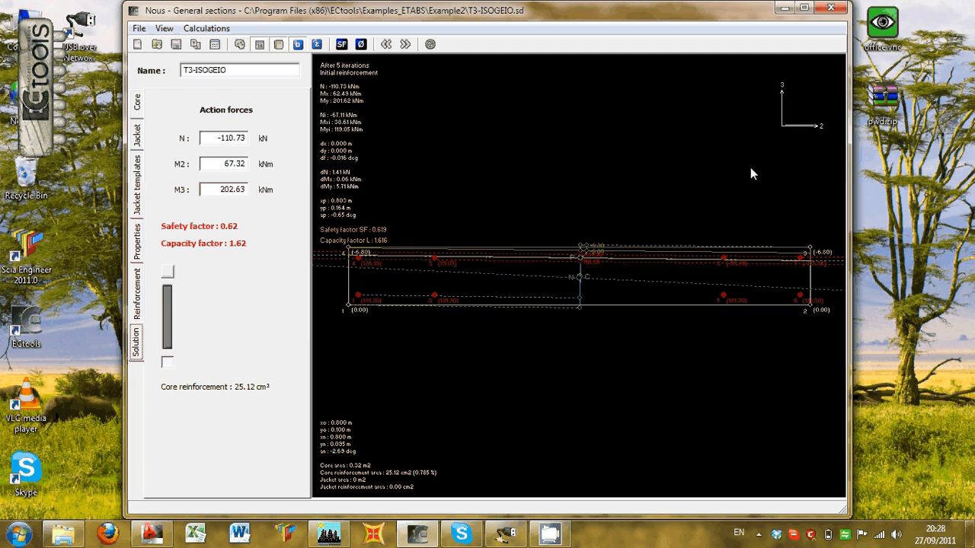
Step: Step to the next wall section, T4-2OS, showing safety factor 1.50
{"action": "left_click", "coordinate": [316, 44]}
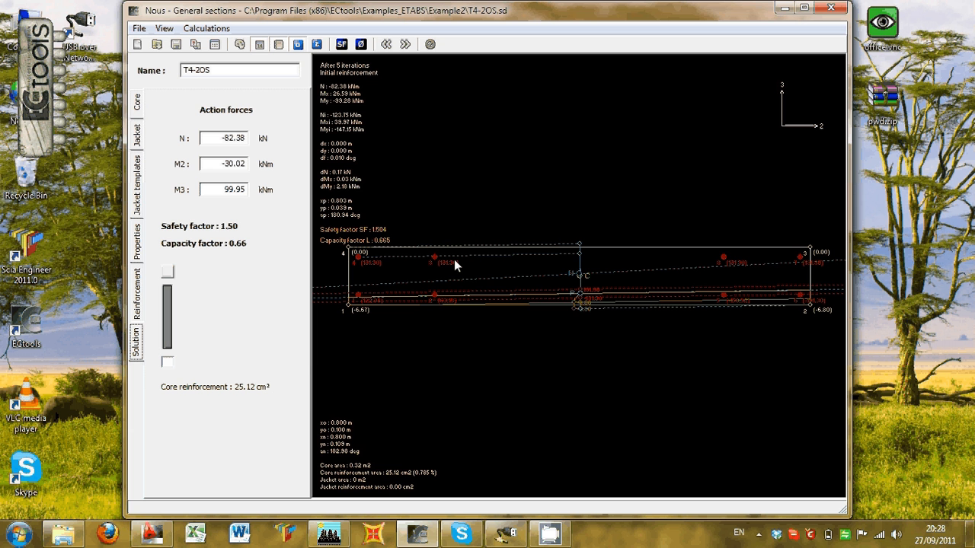
{"action": "mouse_move", "coordinate": [417, 312]}
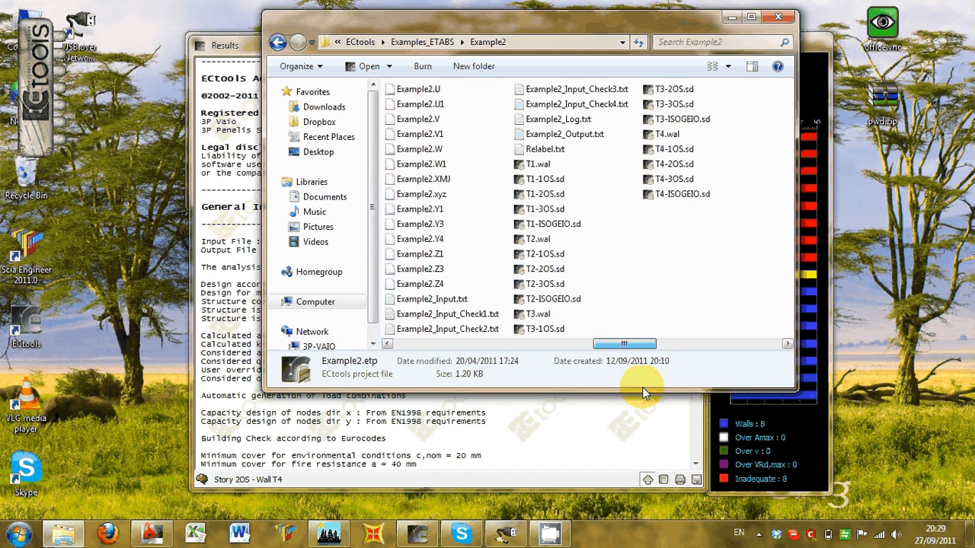
Step: Scroll the Example2 file list to view the exported wall and column section files
{"action": "scroll", "scroll_direction": "right", "scroll_amount": 3}
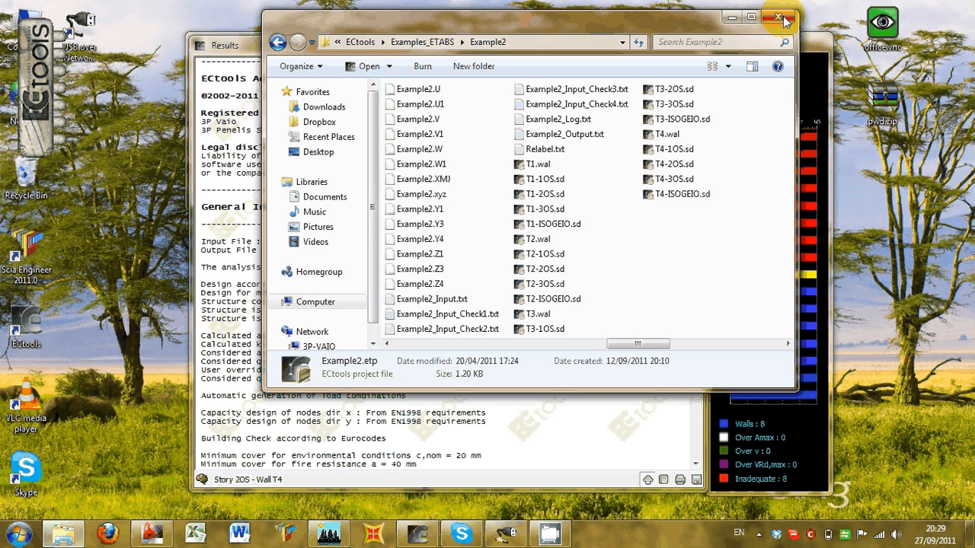
{"action": "mouse_move", "coordinate": [777, 19]}
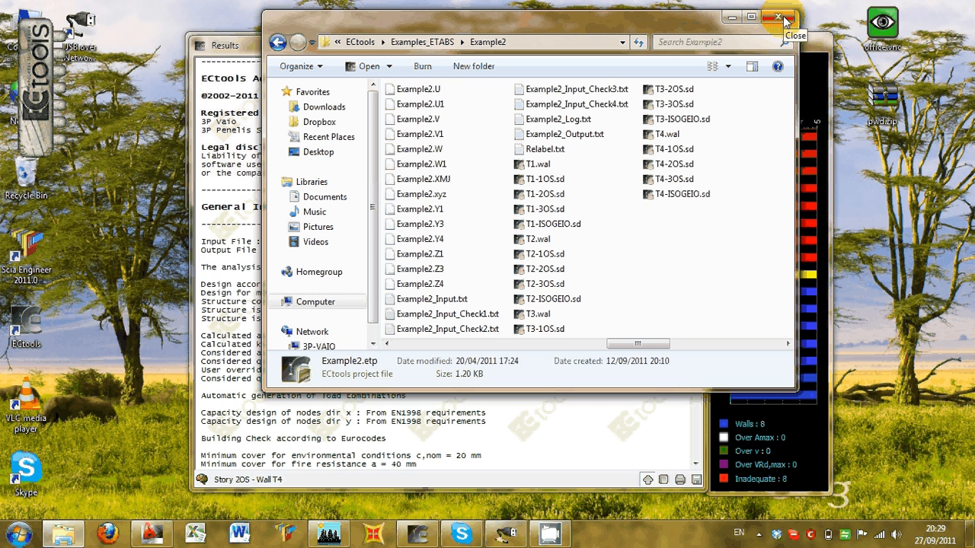